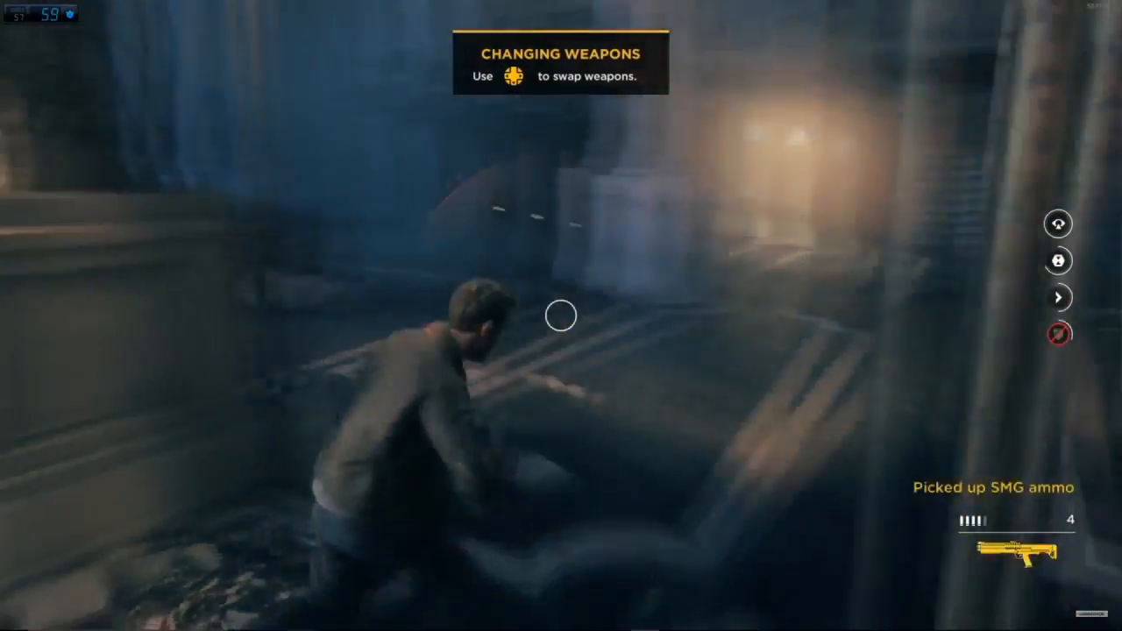
Fight the enemy ahead with the Shotgun, then switch to The Ripper
click(561, 316)
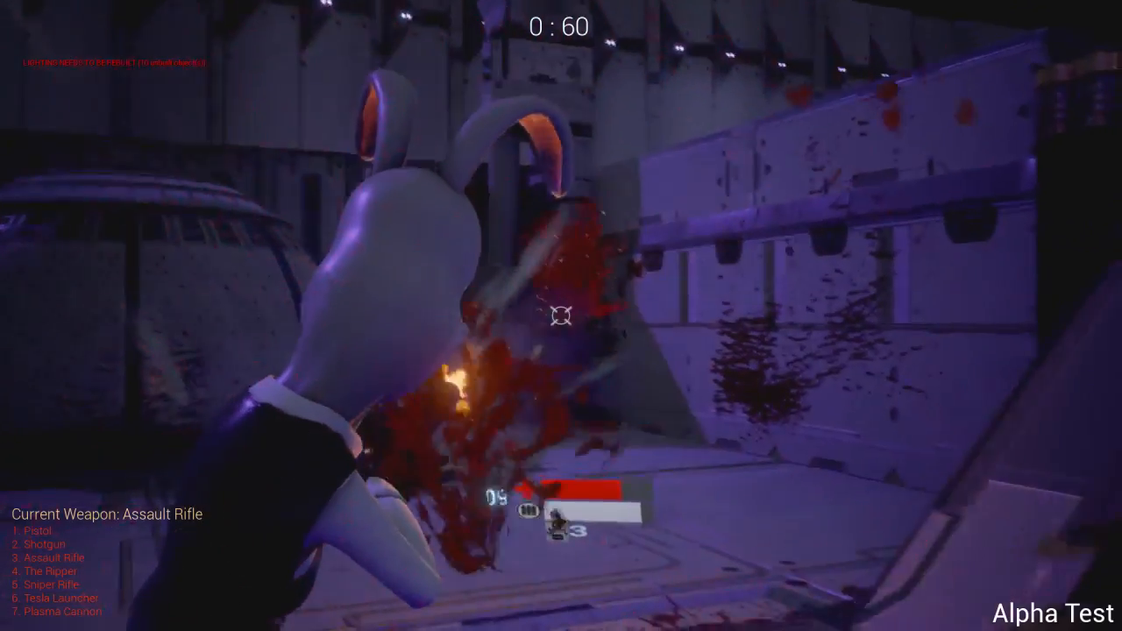
key(2)
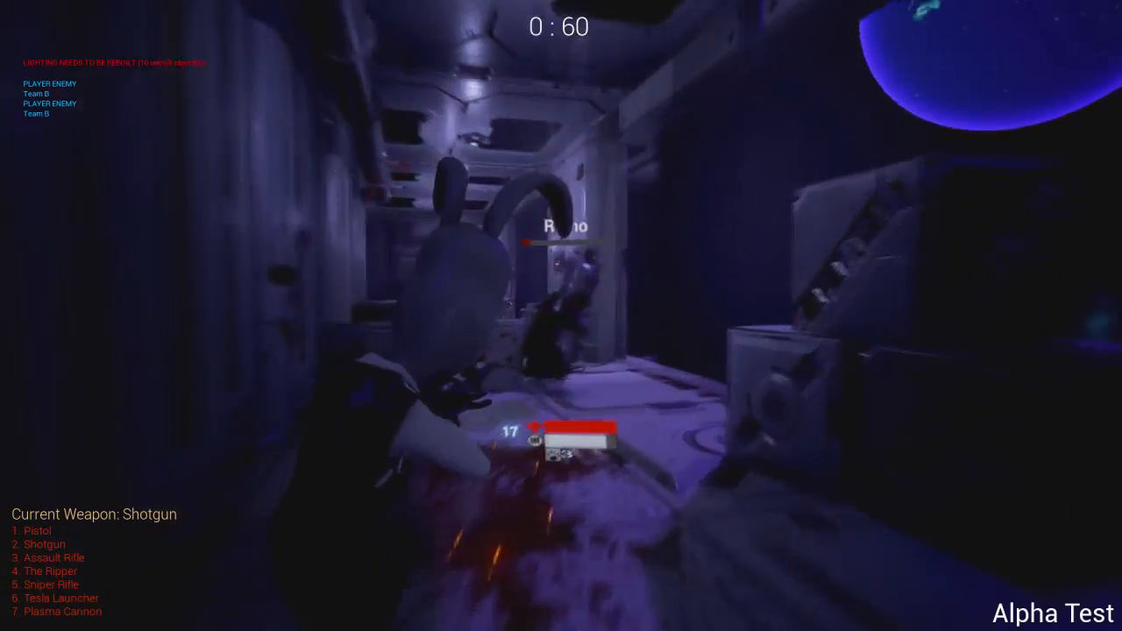
click(561, 316)
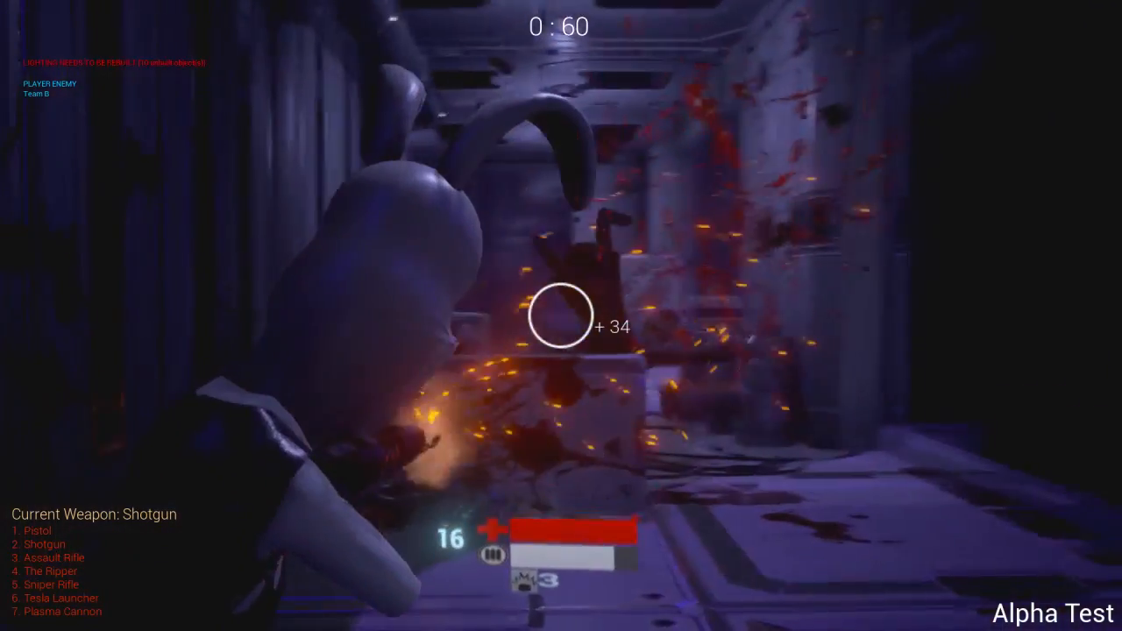
key(4)
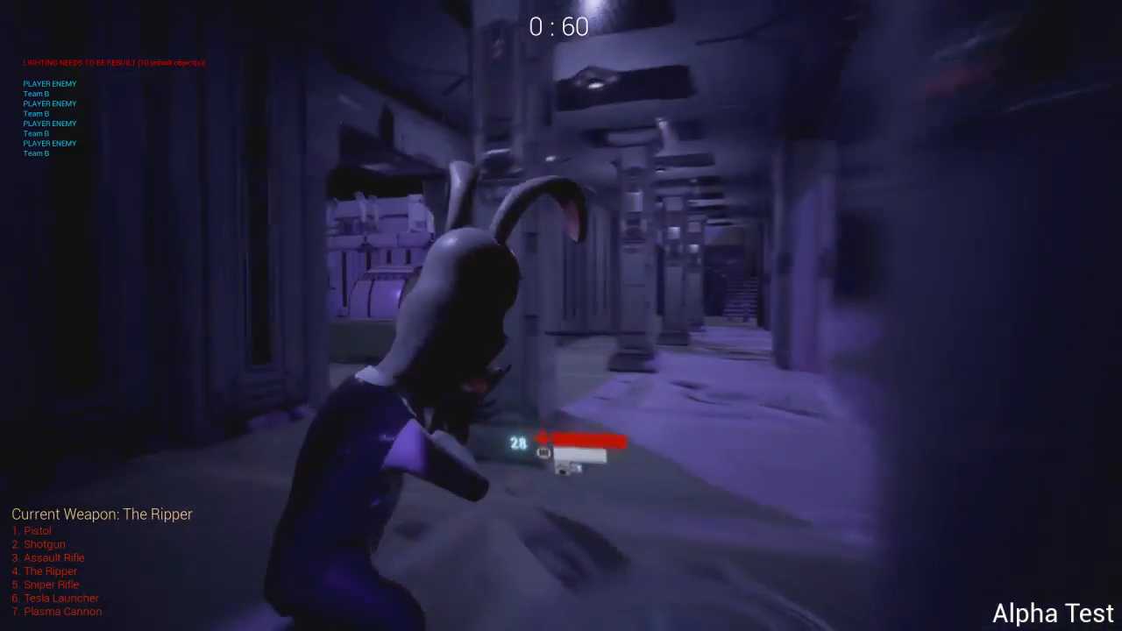
Fire The Ripper at the corridor enemies, then switch back to the Assault Rifle
click(561, 316)
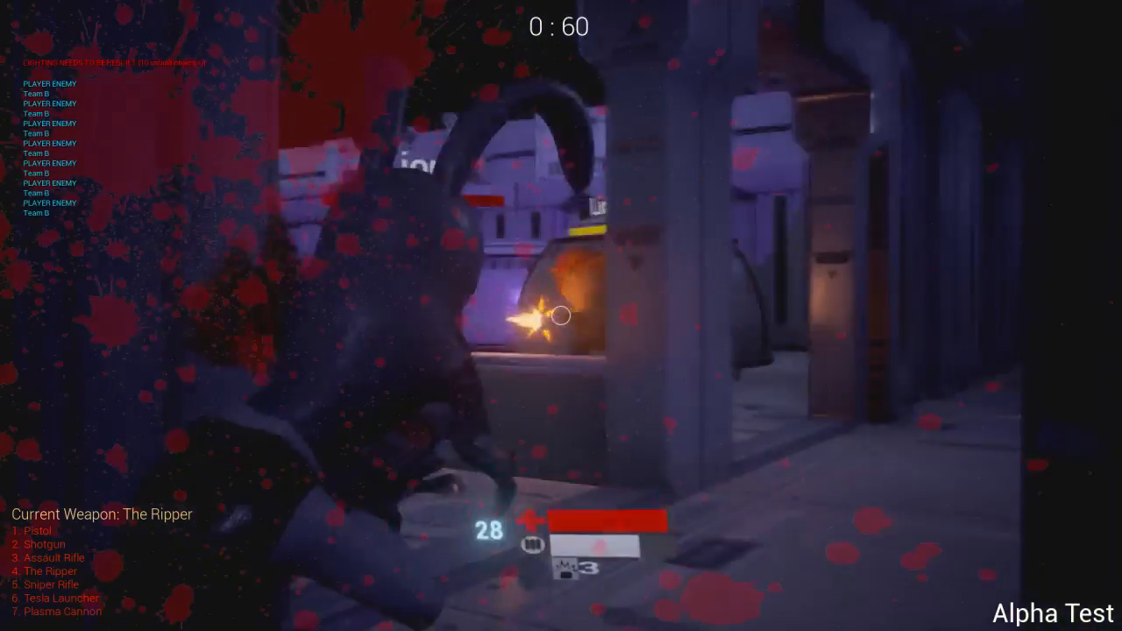
click(562, 316)
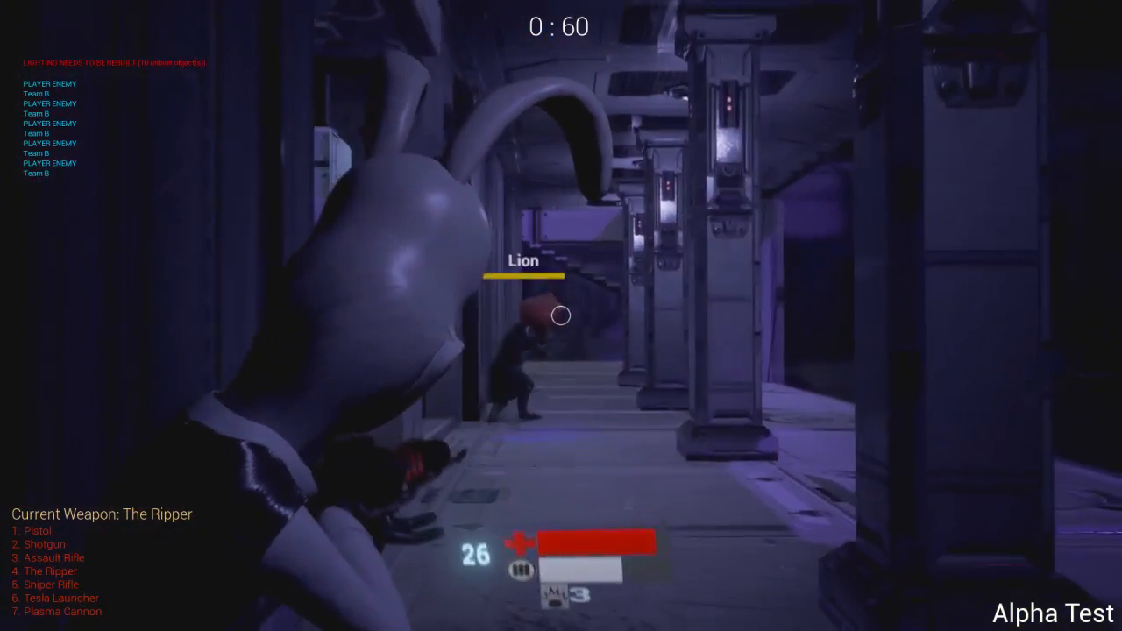
click(561, 316)
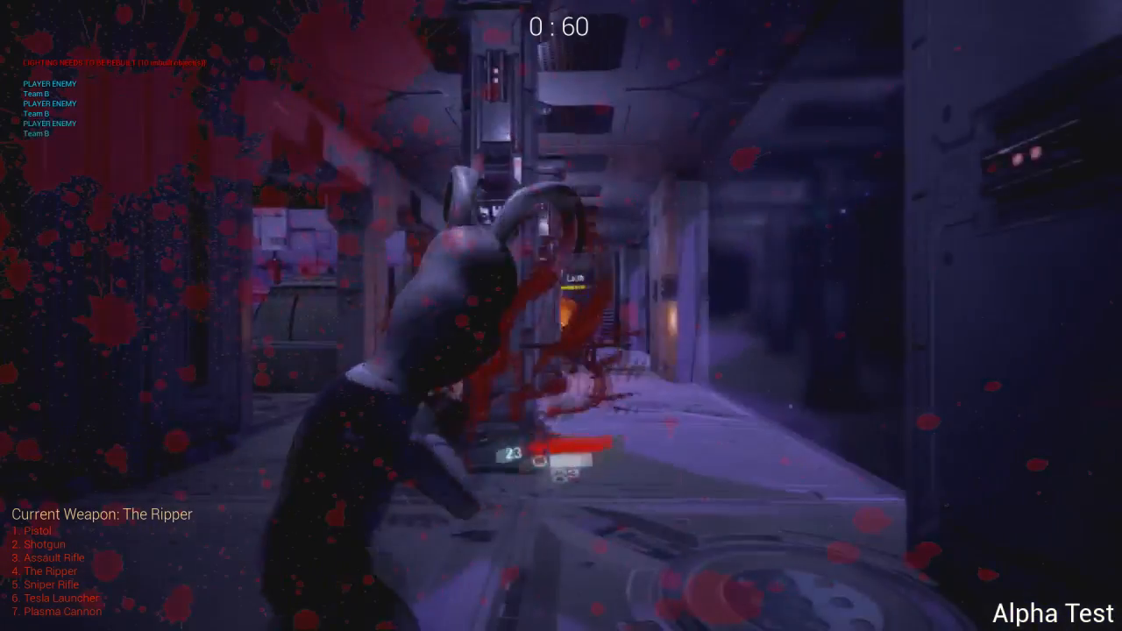
key(3)
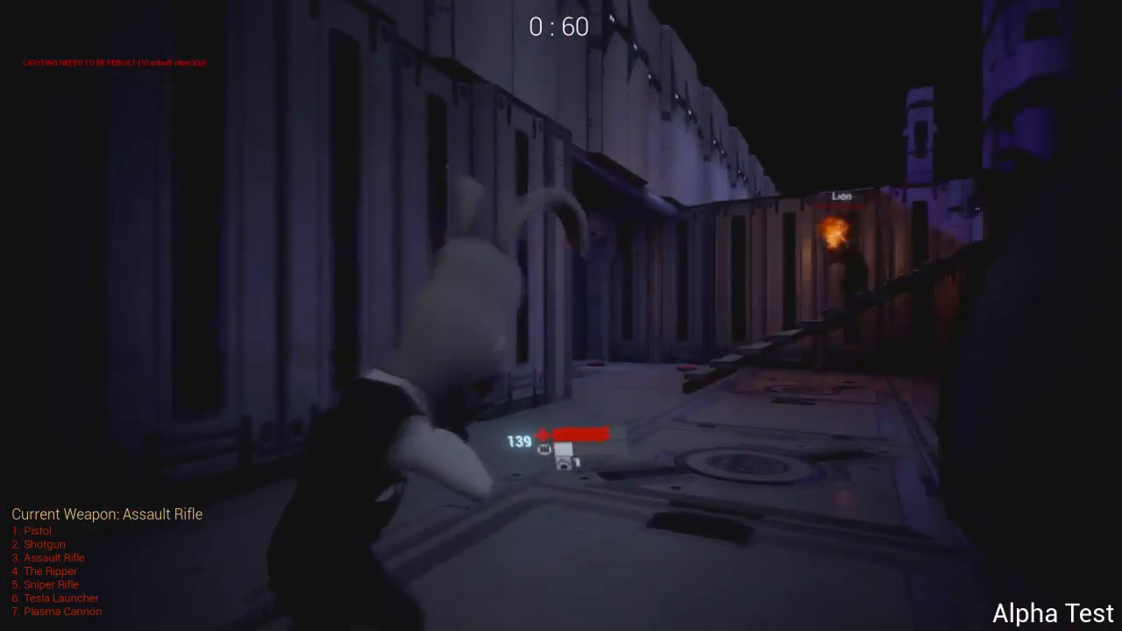
Fire the Assault Rifle at the distant enemy and switch weapons with the number keys
click(561, 316)
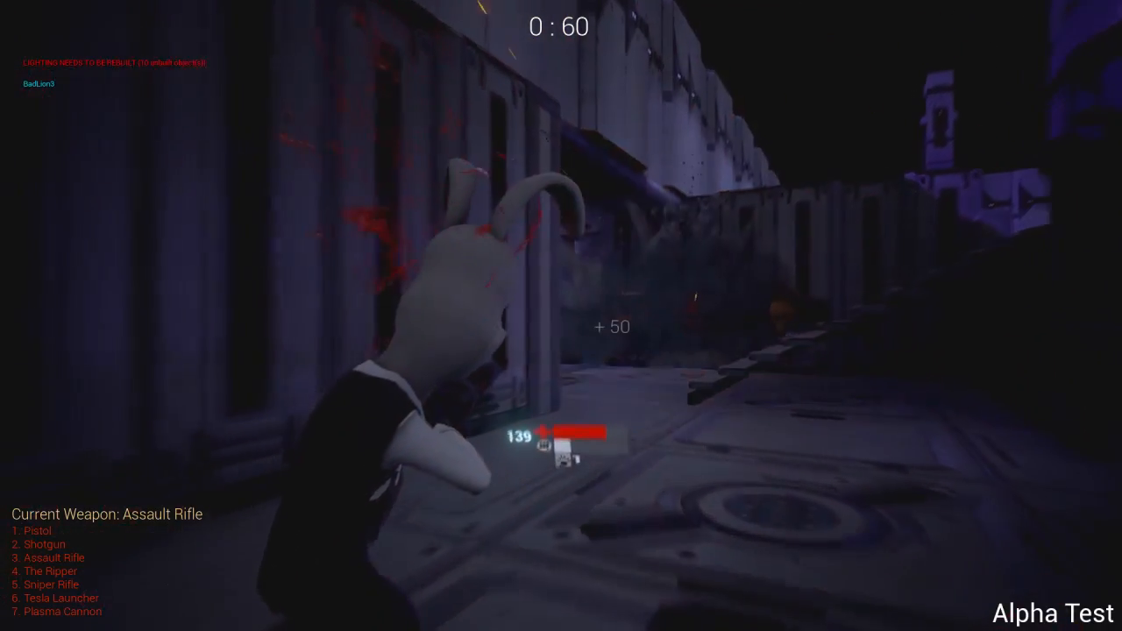
key(6)
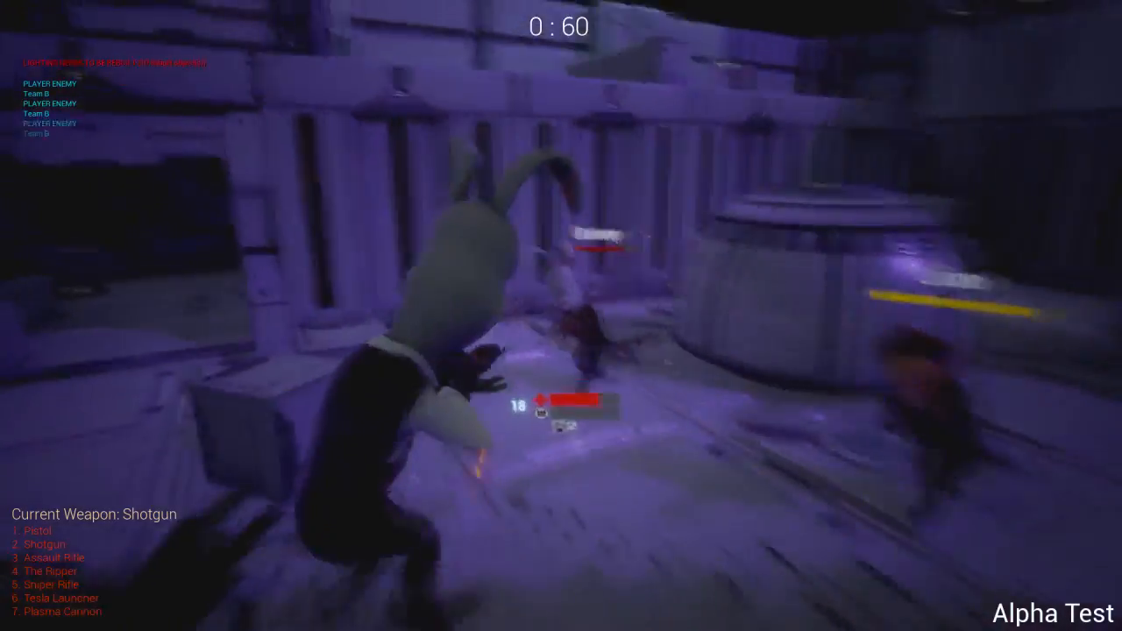
key(3)
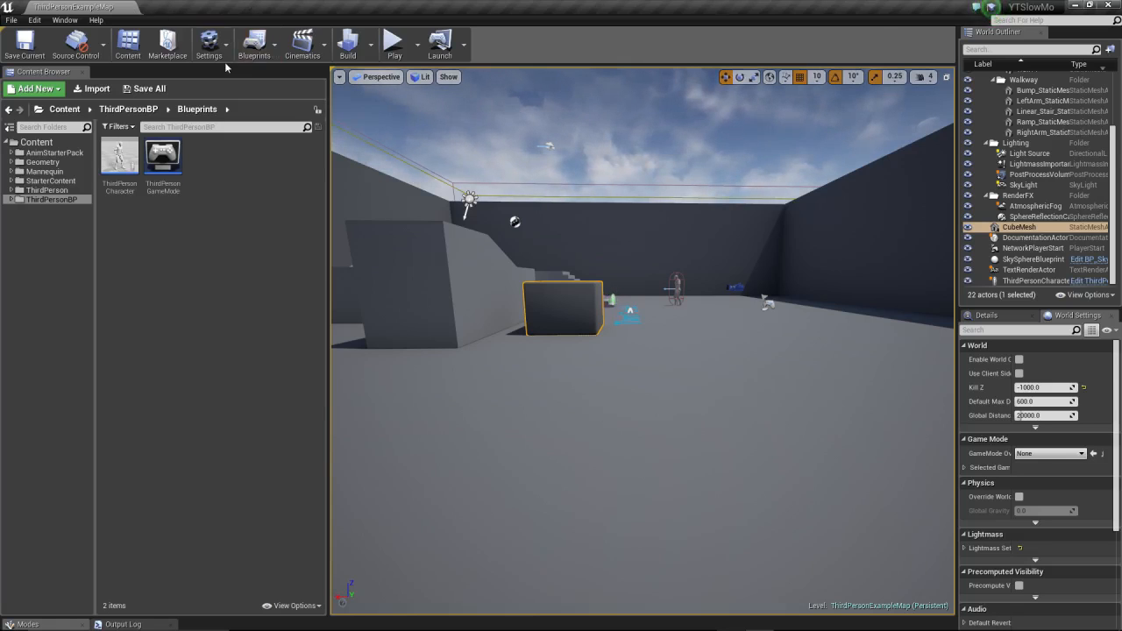
click(209, 44)
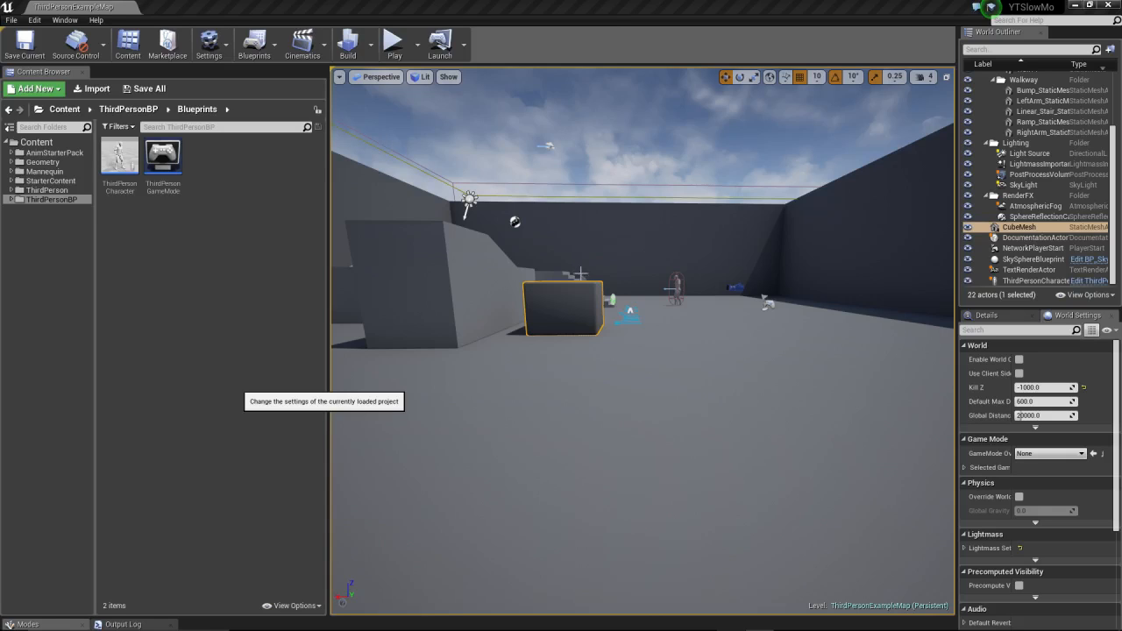
Add a SlowMoAttack action mapping in Project Settings > Input, bound to a keyboard key
click(208, 42)
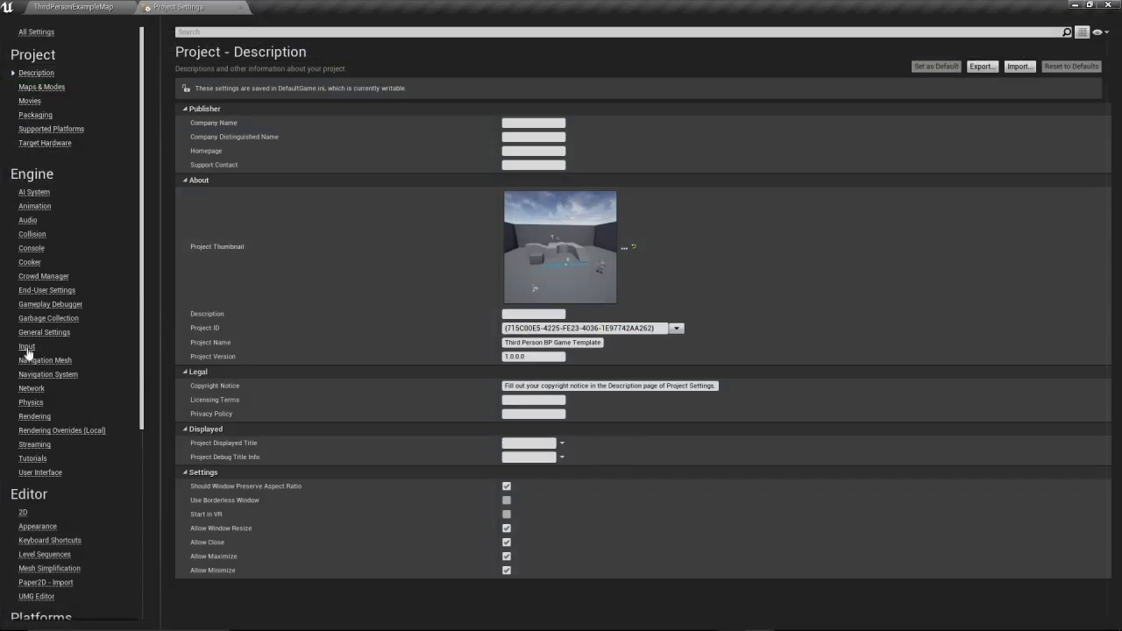
click(28, 346)
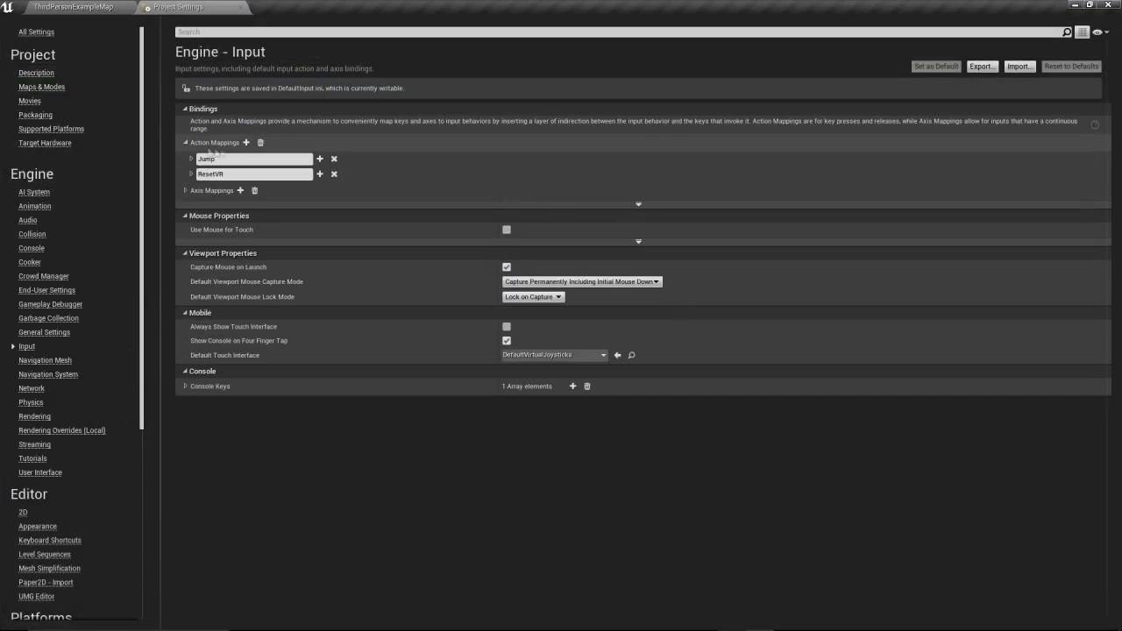
click(247, 143)
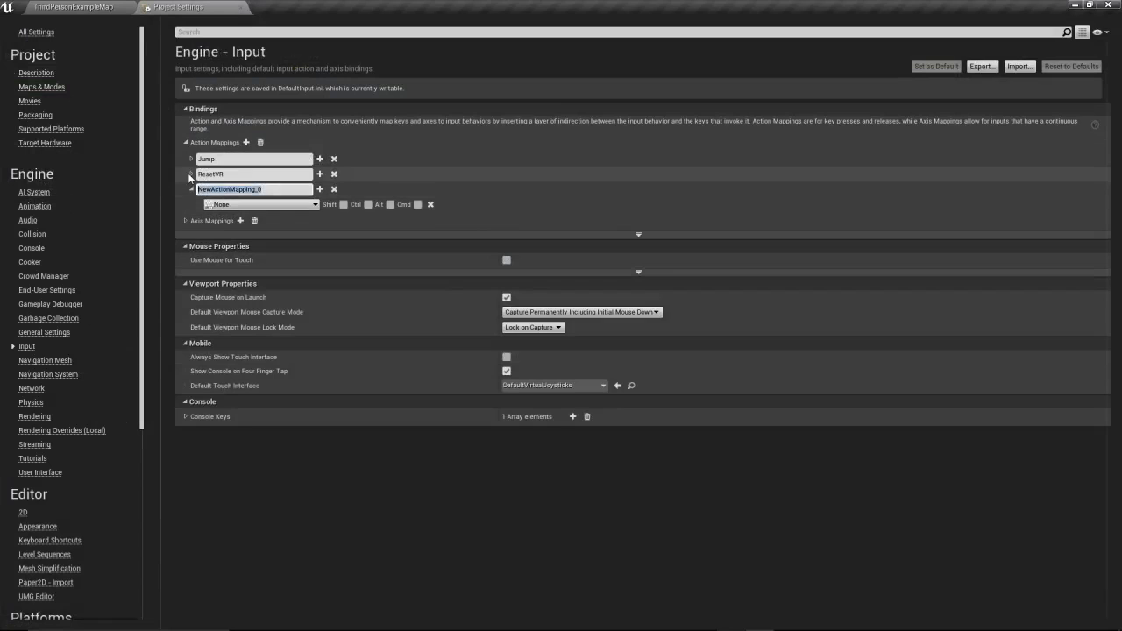
text(Slowm)
text(q)
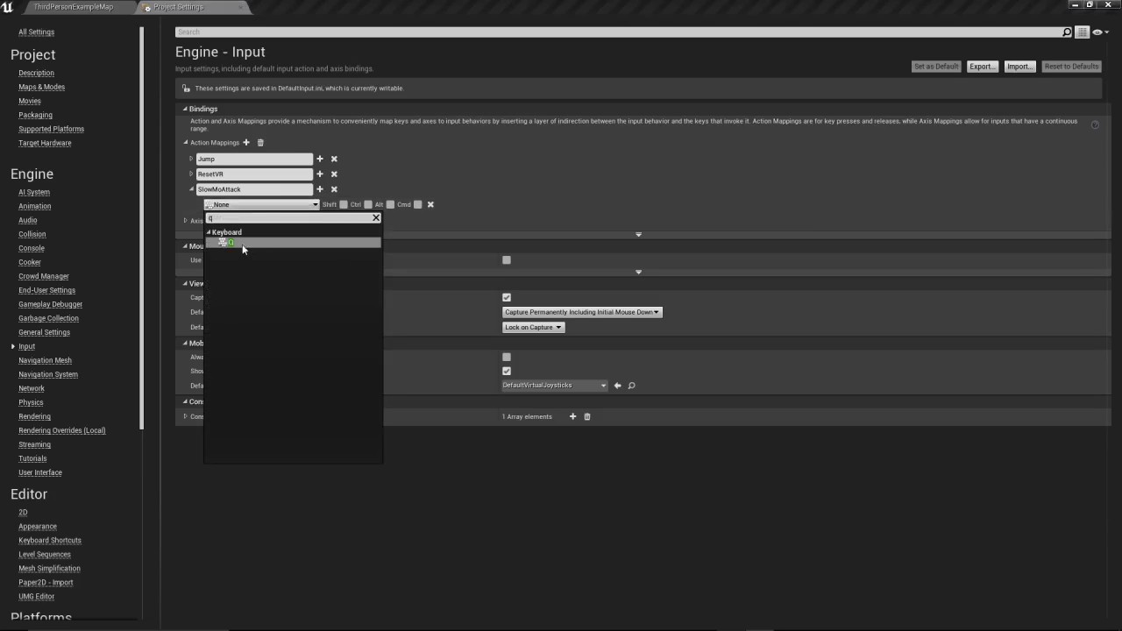
click(228, 243)
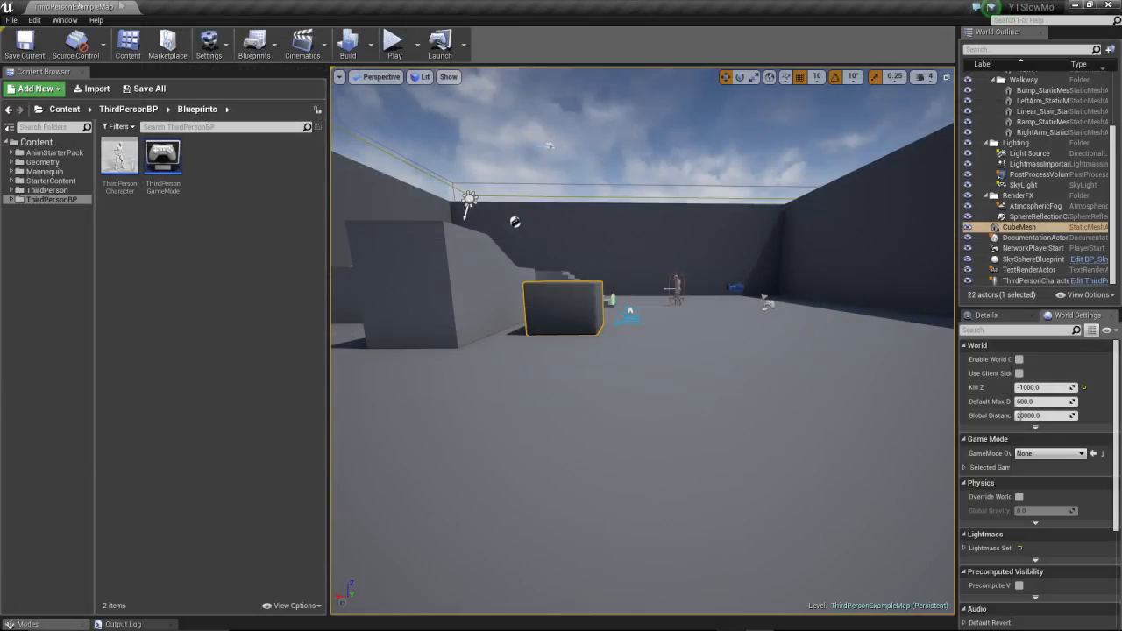
mouse_move(119, 156)
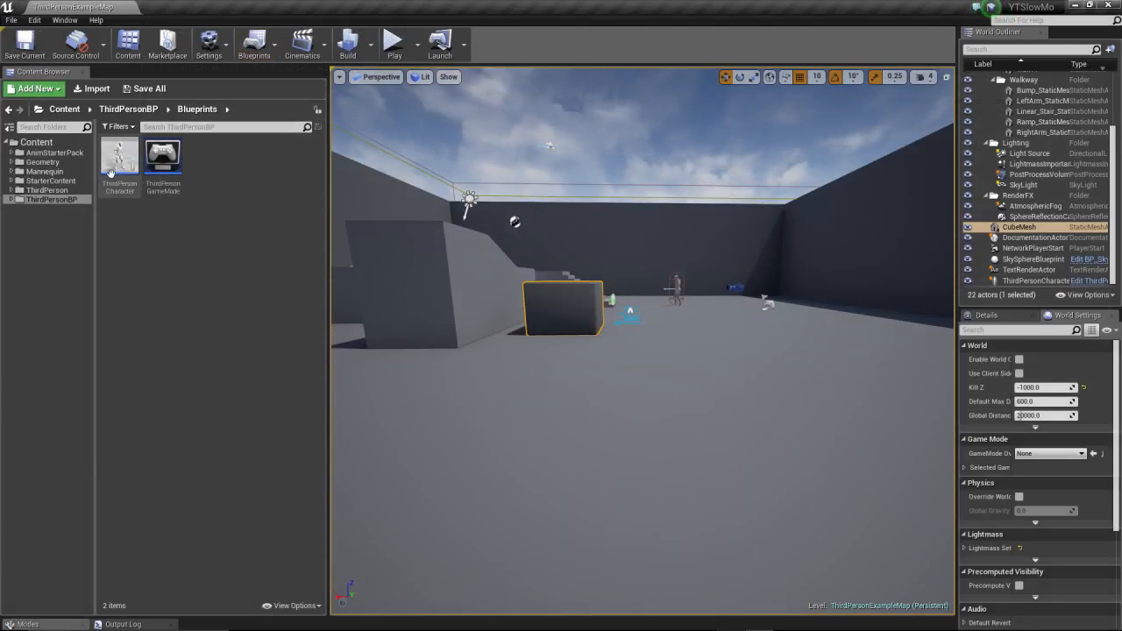
In the ThirdPersonCharacter blueprint, enable Use Controller Rotation Yaw on the character's pawn settings
double_click(120, 158)
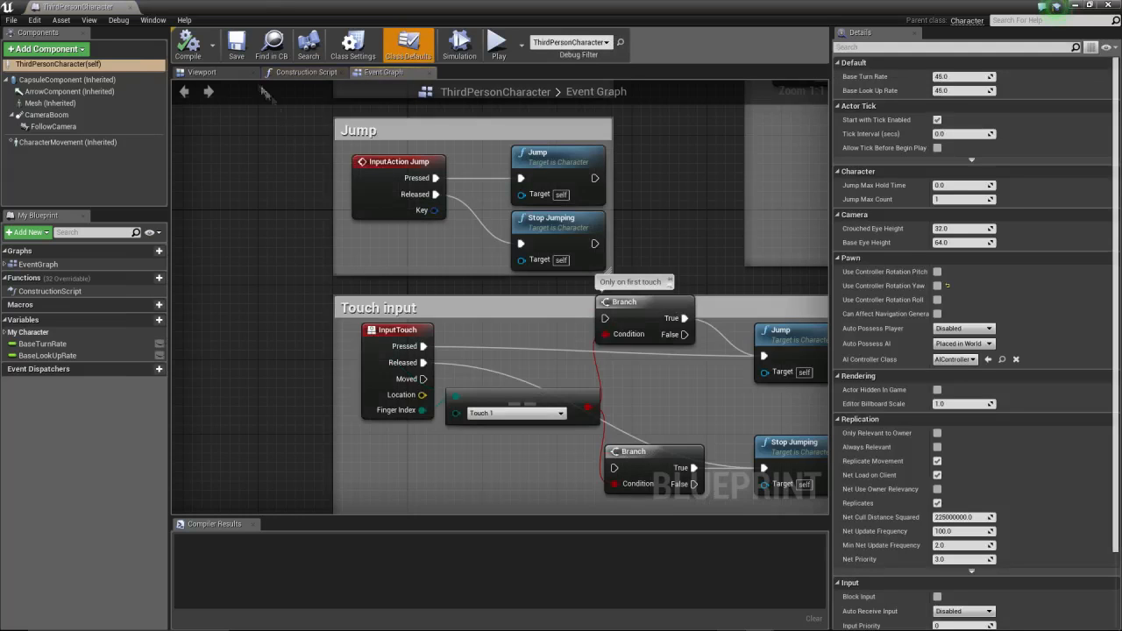
click(202, 72)
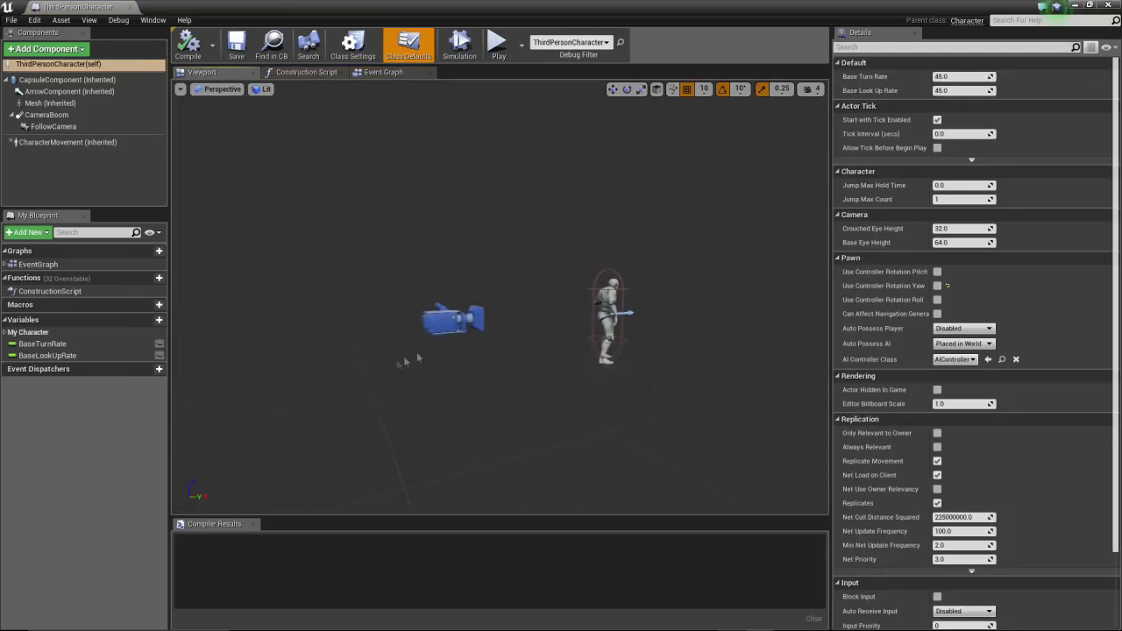
click(53, 126)
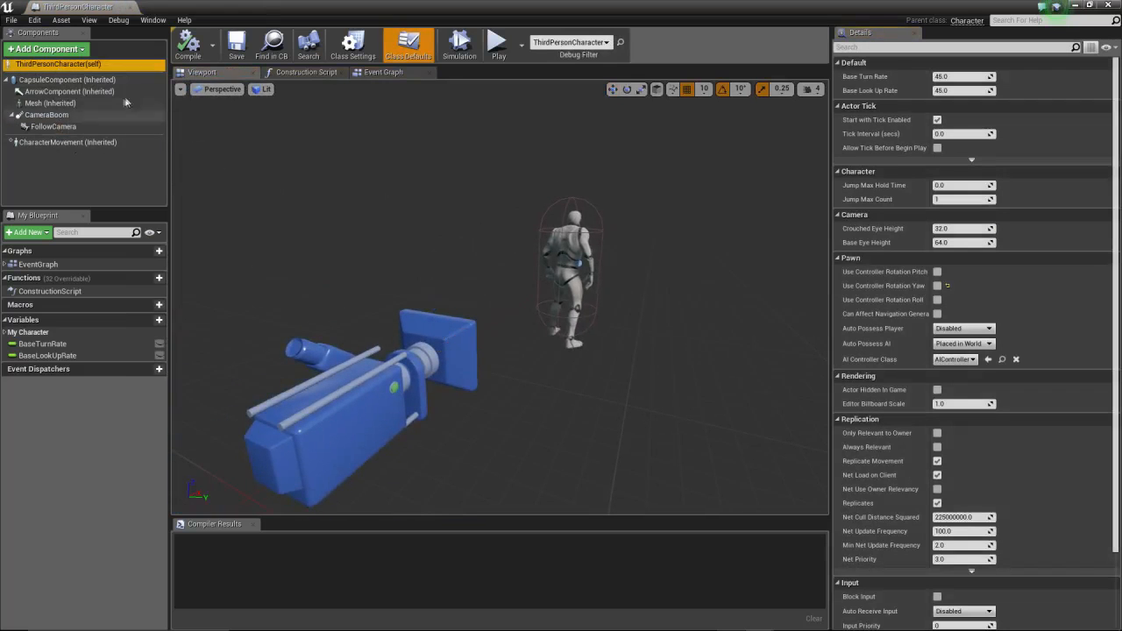
text(pawn)
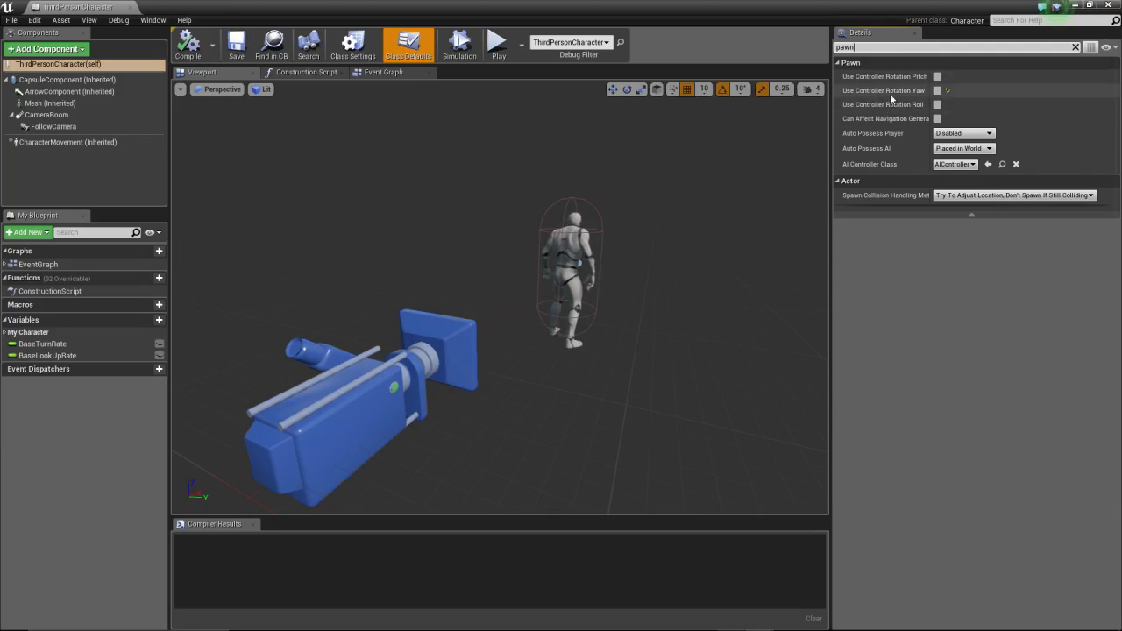
mouse_move(938, 91)
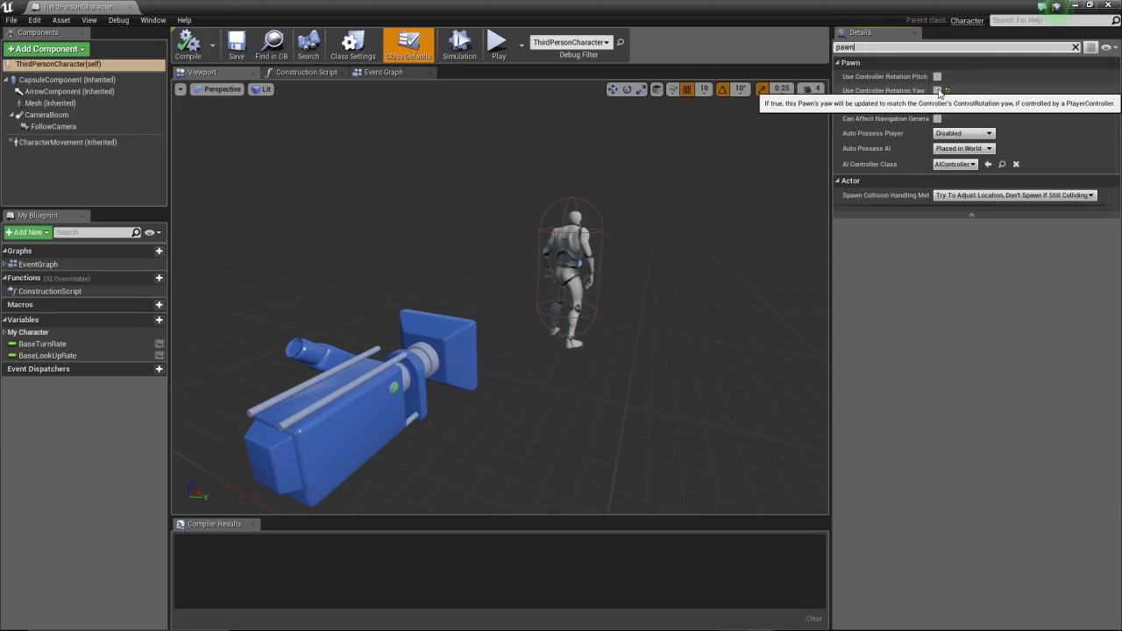
click(938, 91)
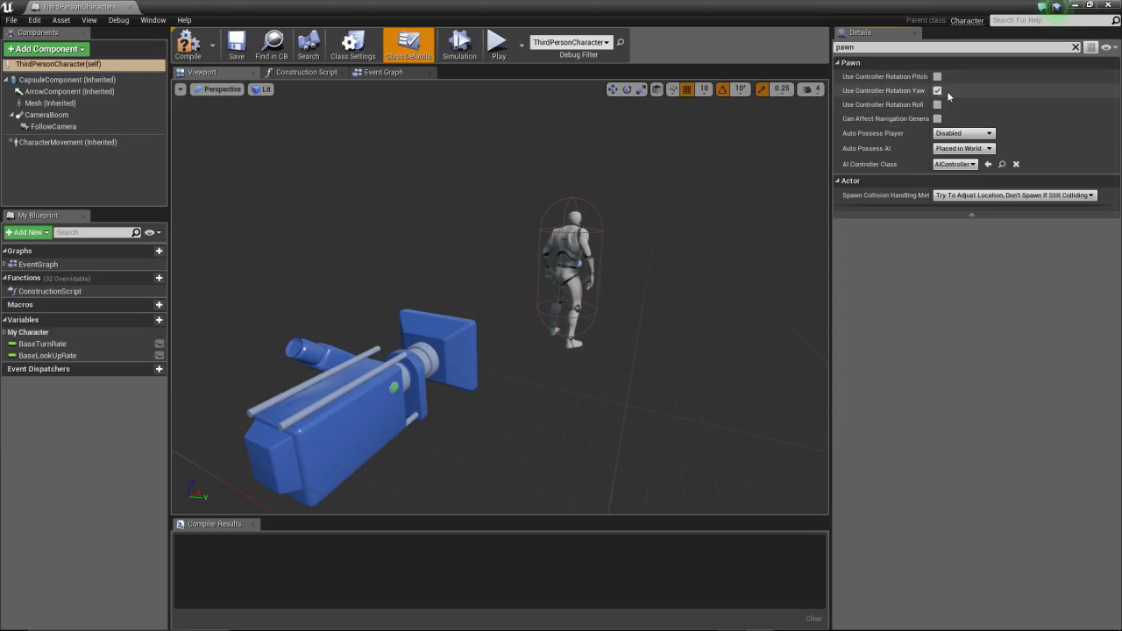
click(937, 91)
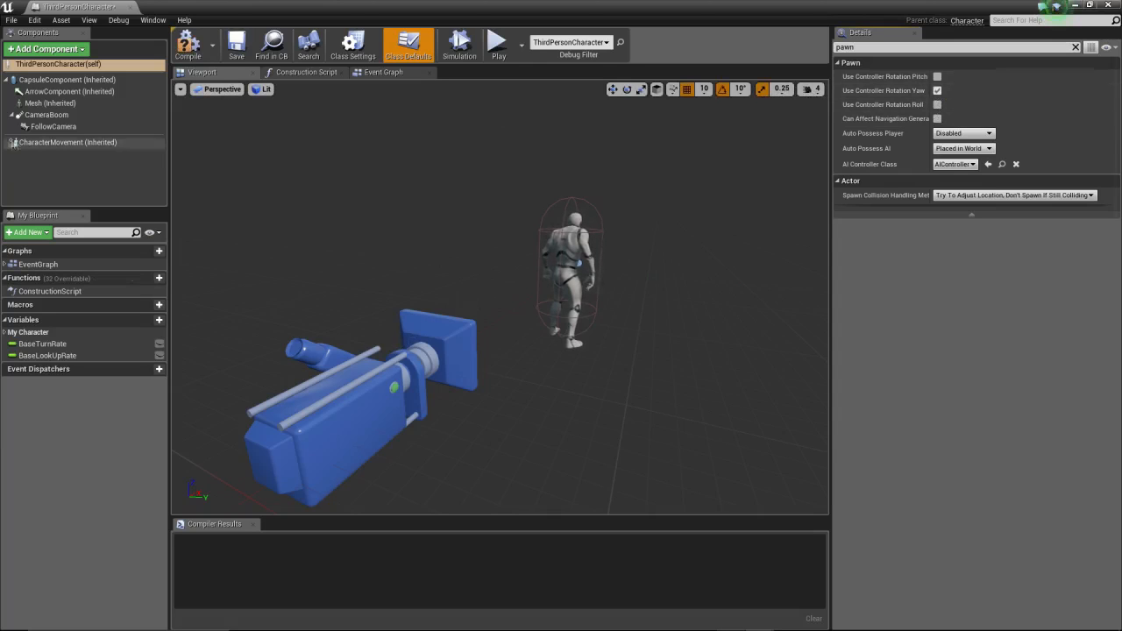
Give the CameraBoom a Socket Offset Y of 100 and a Target Arm Length of 200
click(46, 115)
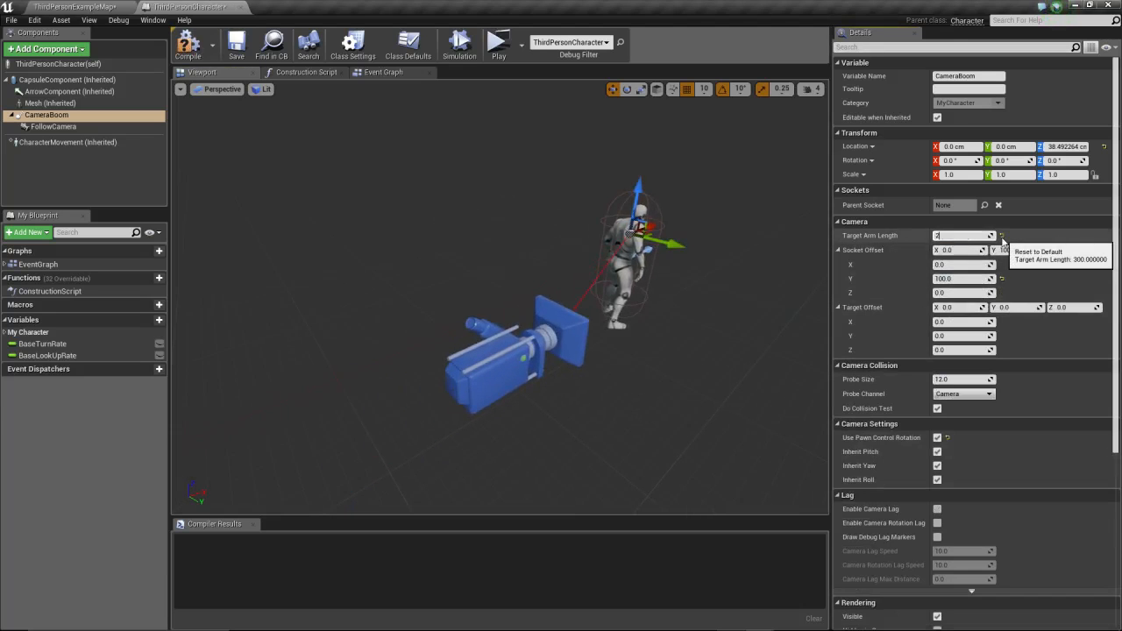
text(200.0)
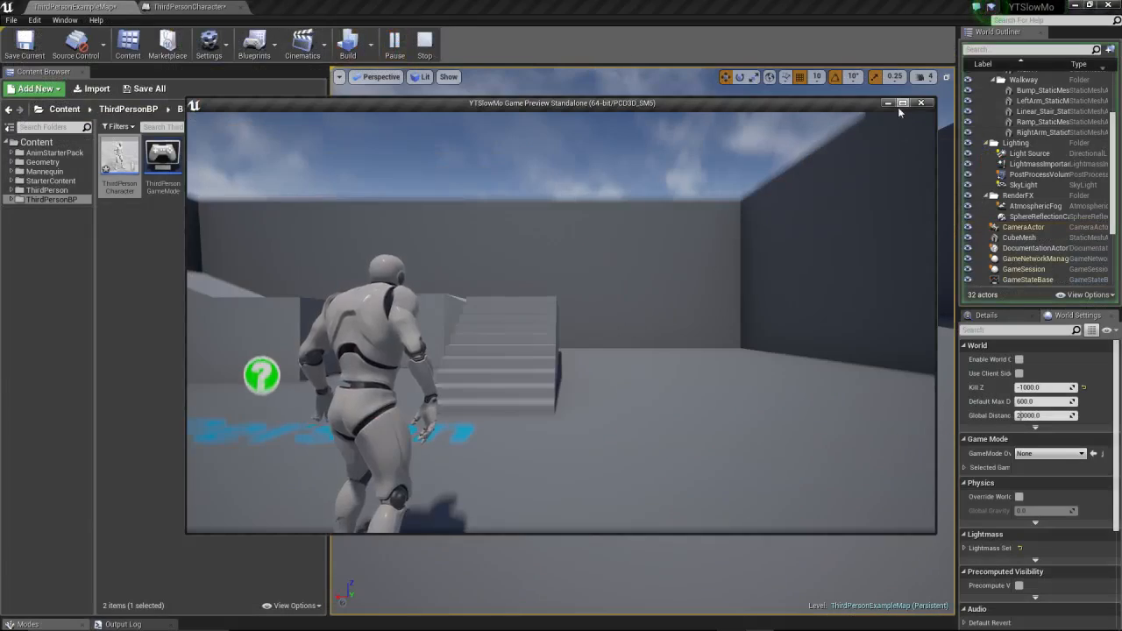
Close the game preview and add a Custom Event in the ThirdPersonCharacter Event Graph
click(904, 103)
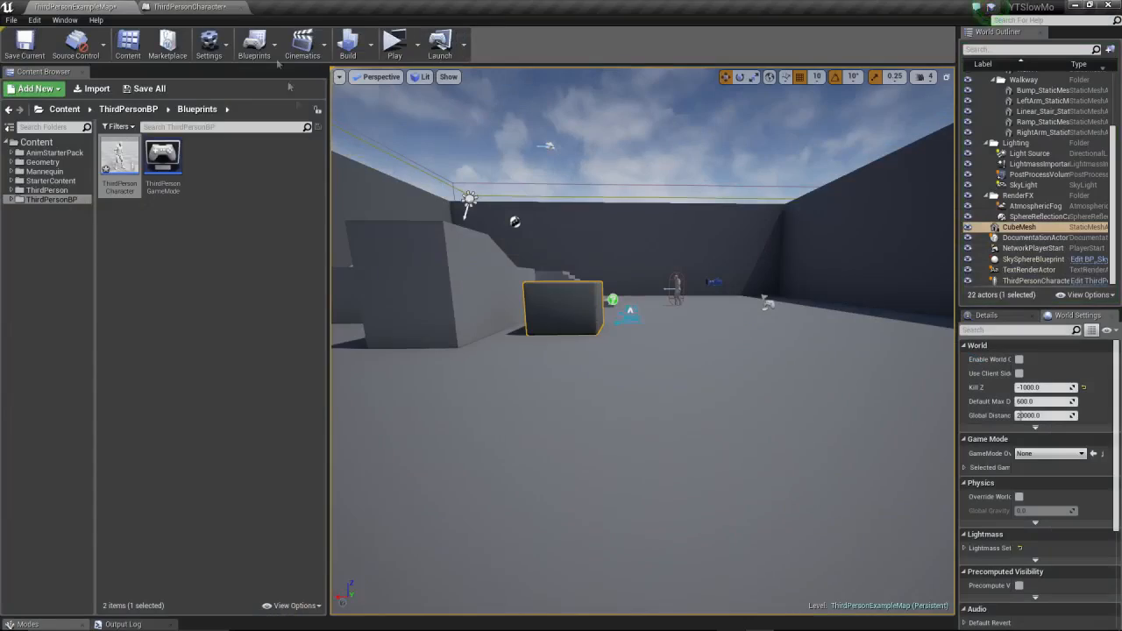
click(180, 7)
text(input q)
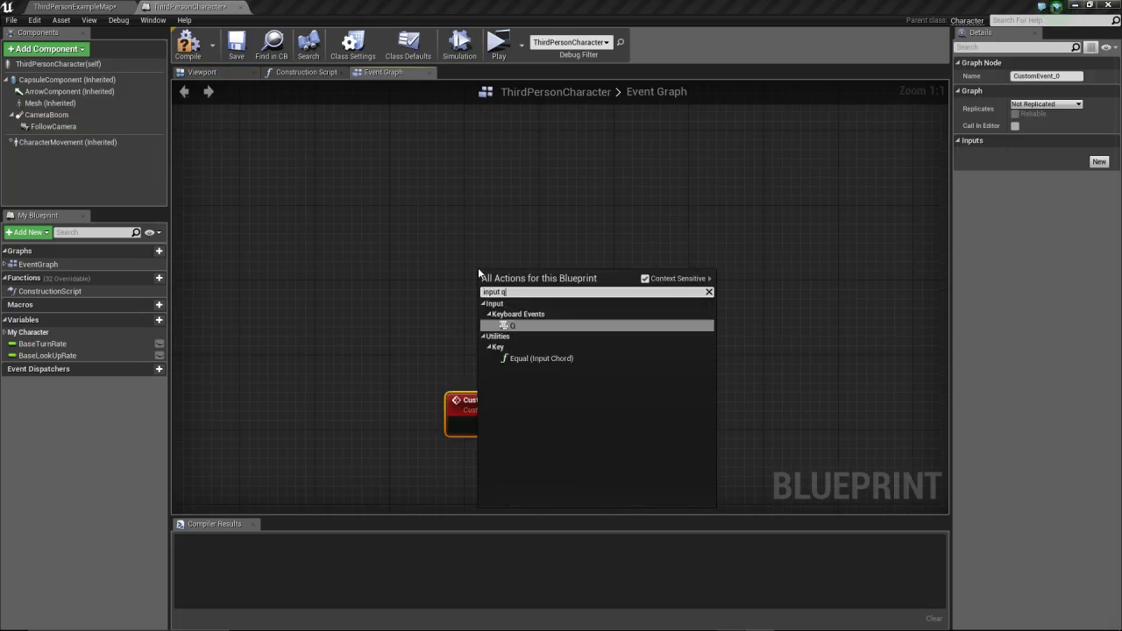
Add the InputAction SlowMoAttack node and rename the custom event to DoSlowMoAttack, called from Pressed
click(512, 326)
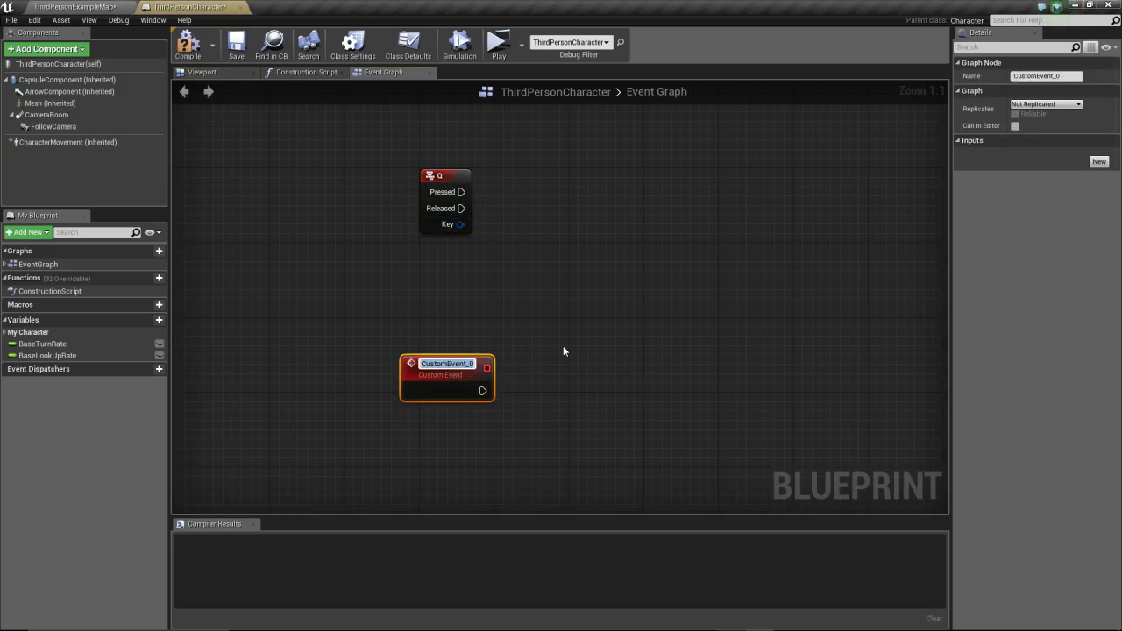
click(447, 175)
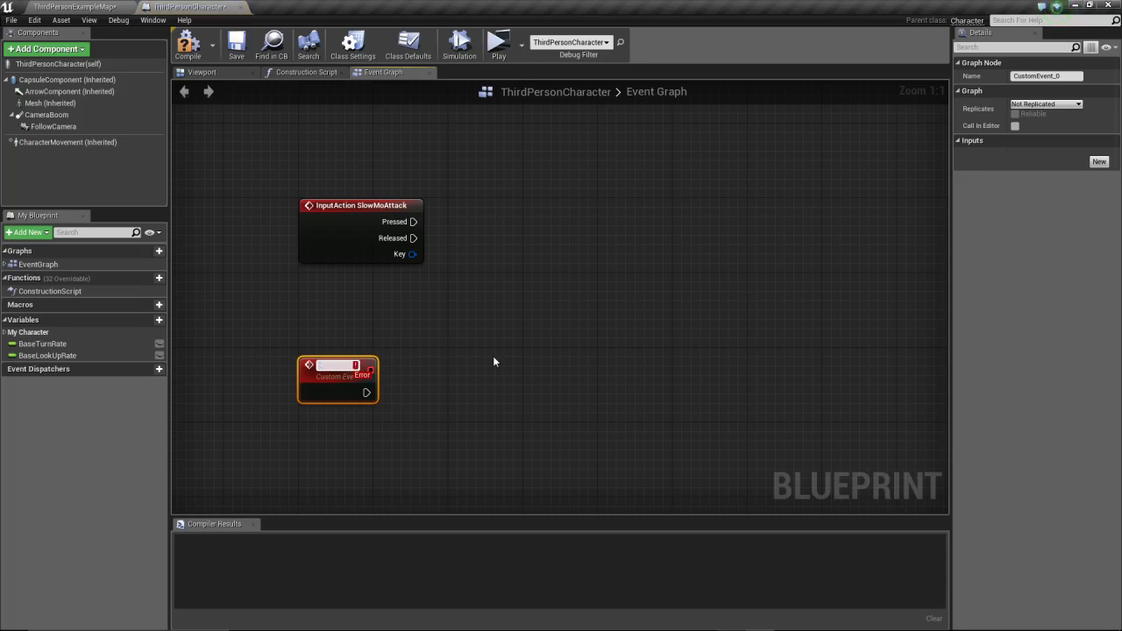
text(DoSlowMoAttack)
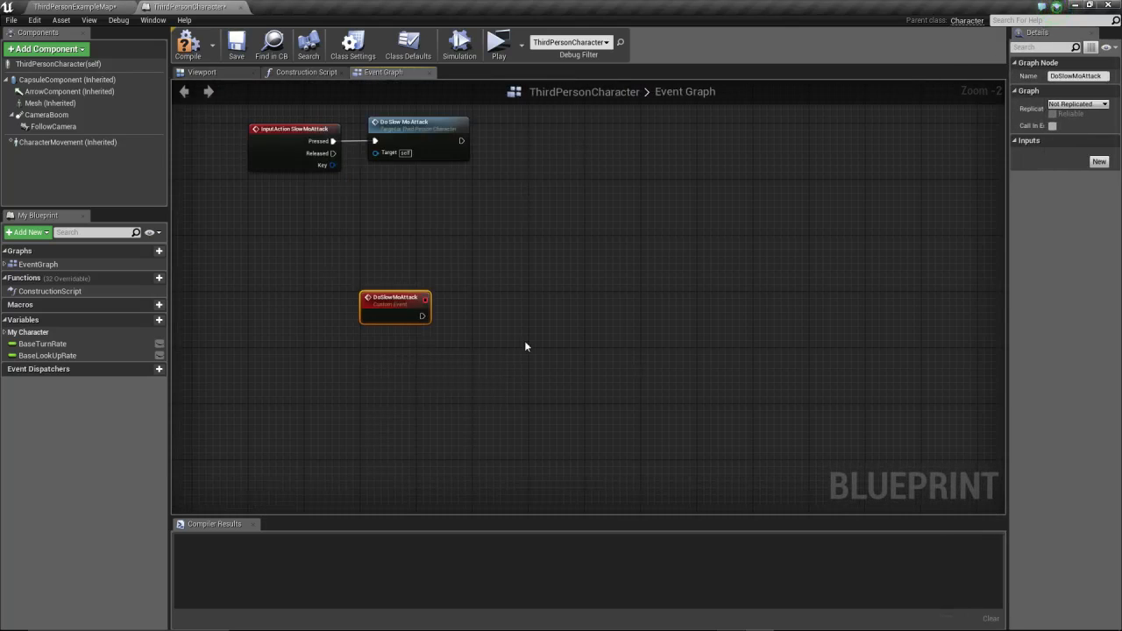
Add a MultiSphereTraceForObjects node after DoSlowMoAttack with a Make Array of Pawn object types
text(multisphere)
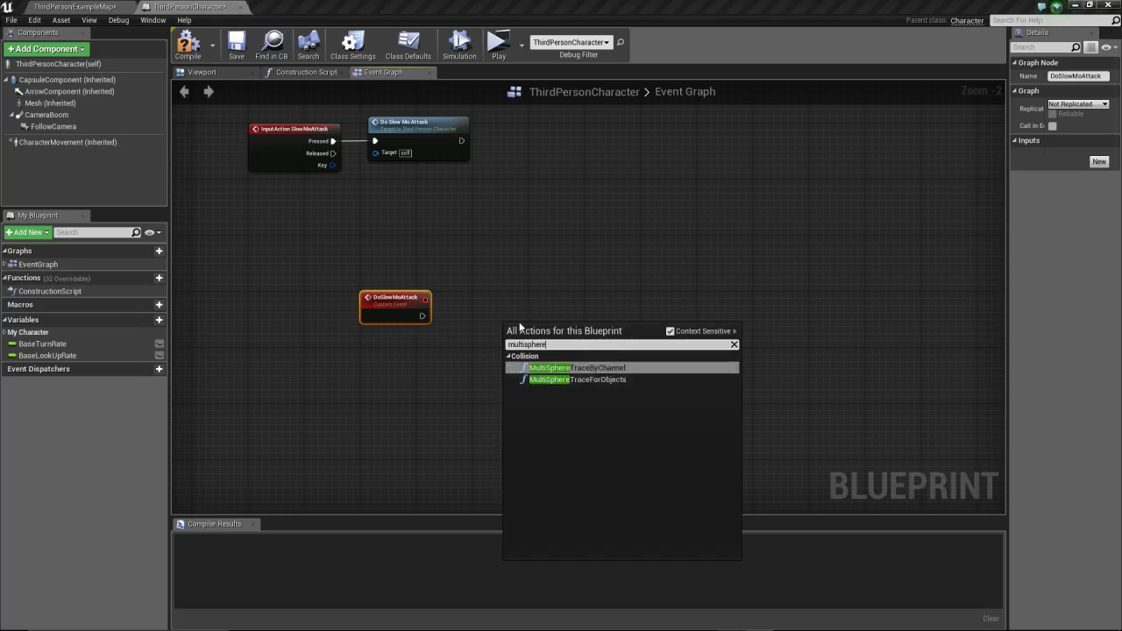
click(577, 380)
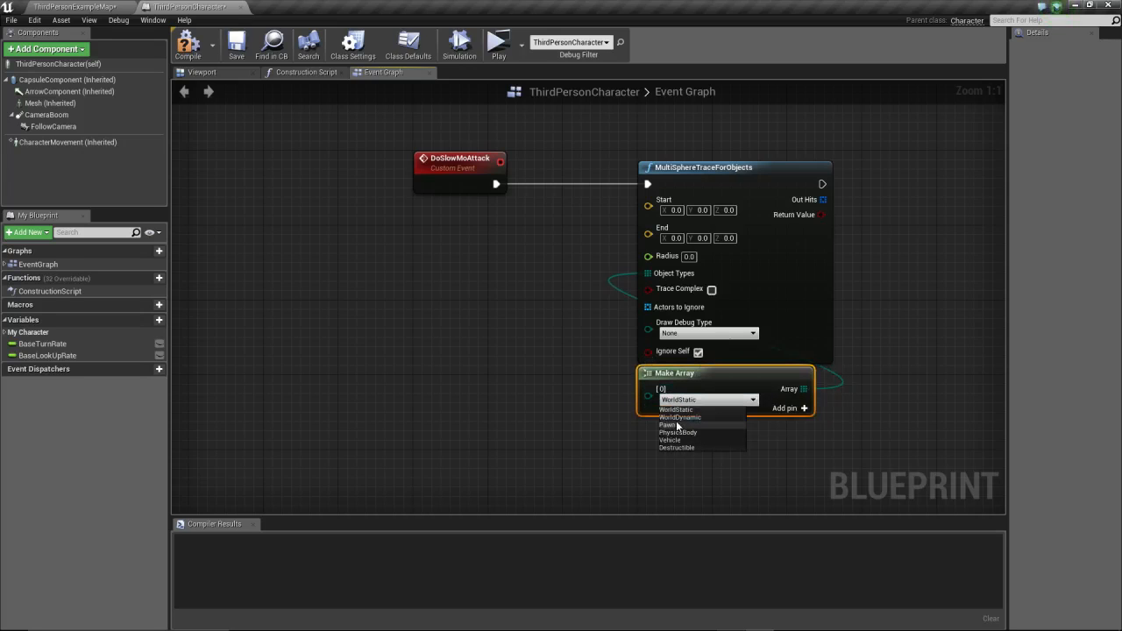
mouse_move(684, 431)
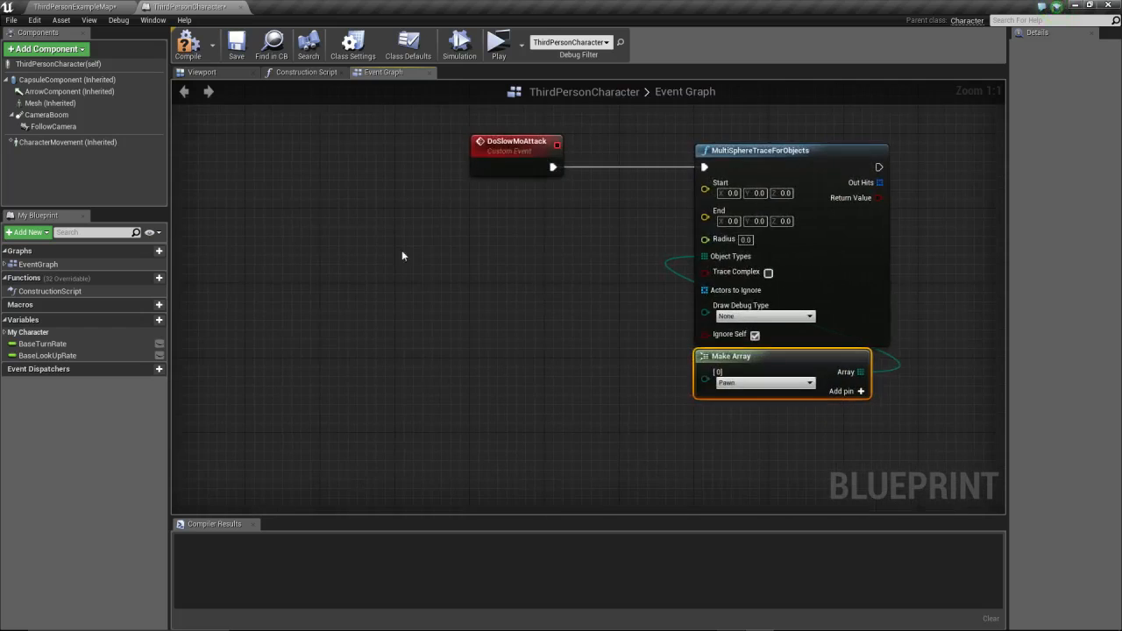
Feed the Follow Camera's GetWorldLocation into the trace's Start pin
click(53, 126)
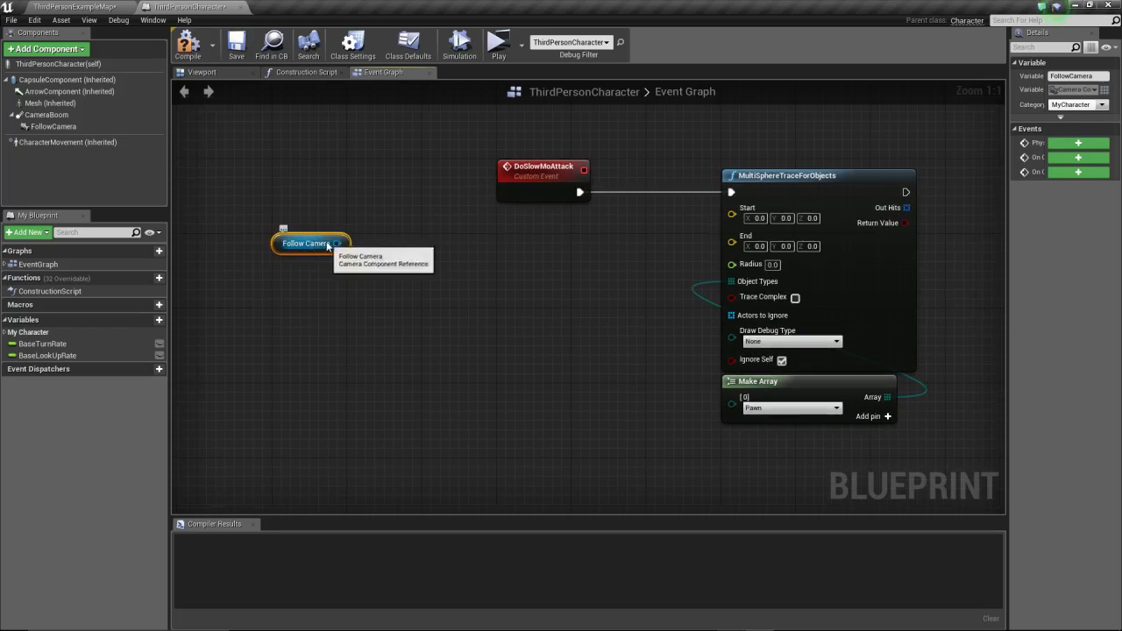
drag(337, 243, 428, 241)
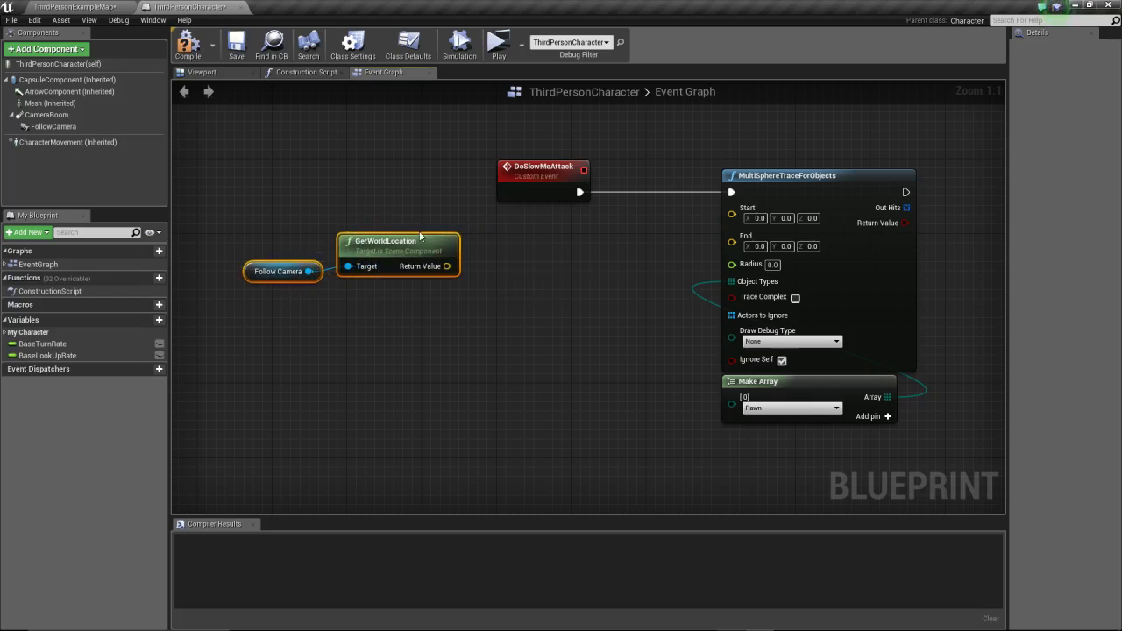
mouse_move(314, 248)
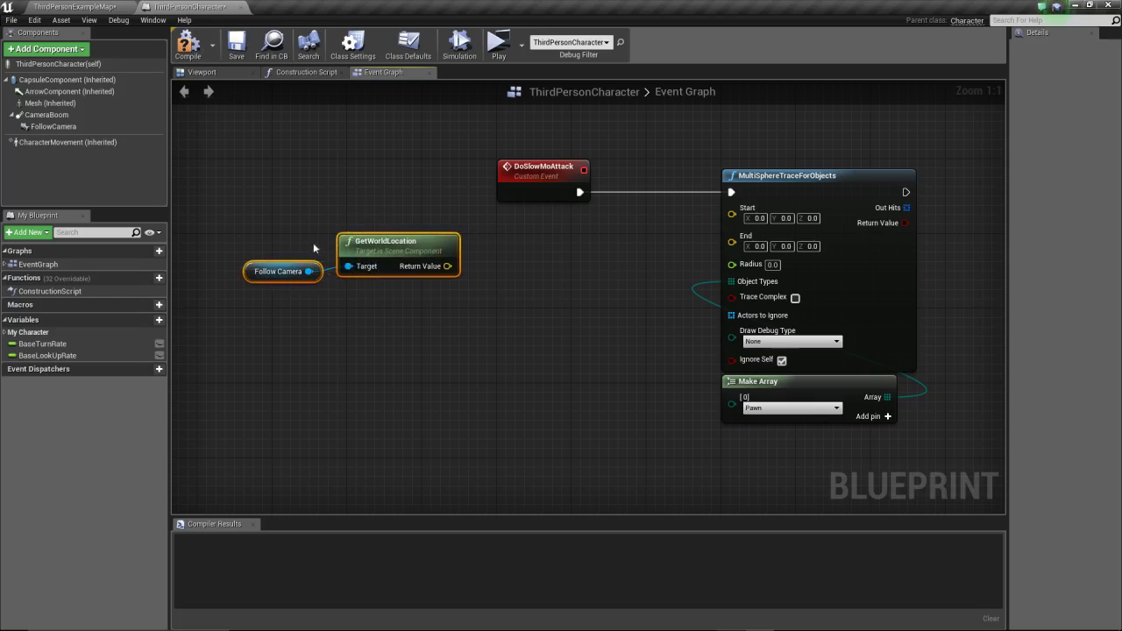
click(278, 271)
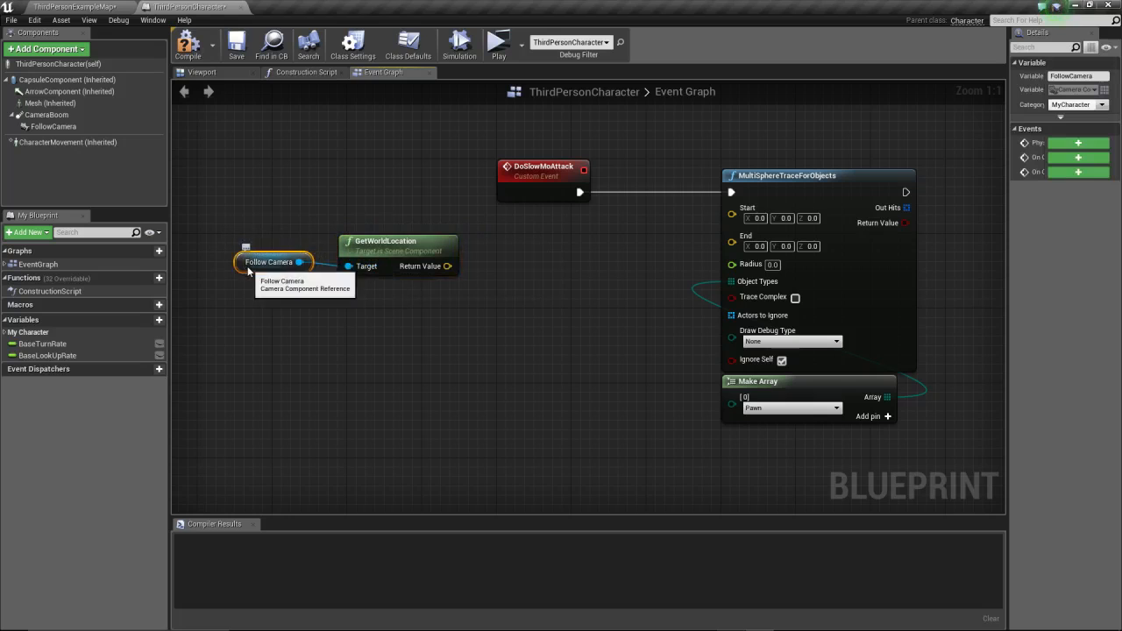
mouse_move(259, 309)
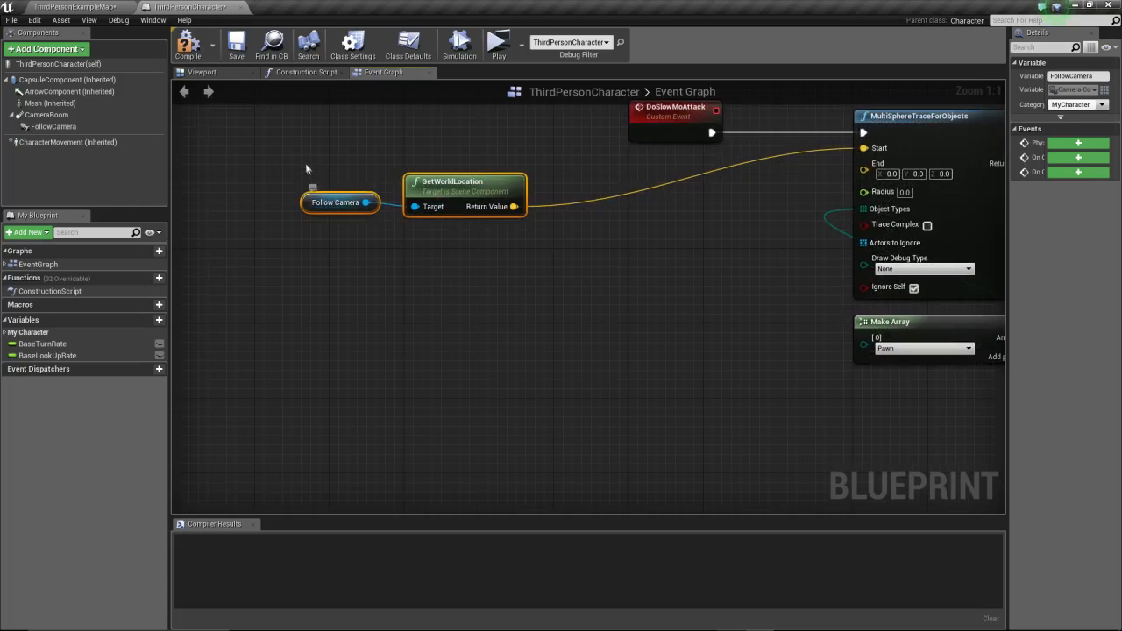
Add Get Control Rotation feeding a Get Forward Vector node
click(359, 257)
text(get control rot)
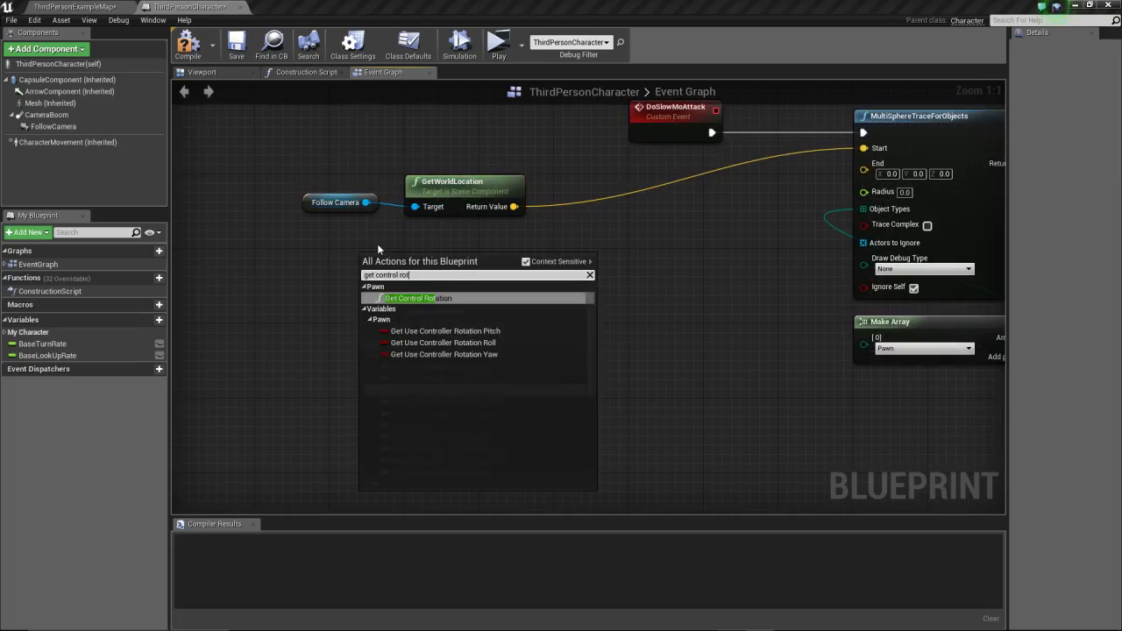
click(410, 299)
text(forwar)
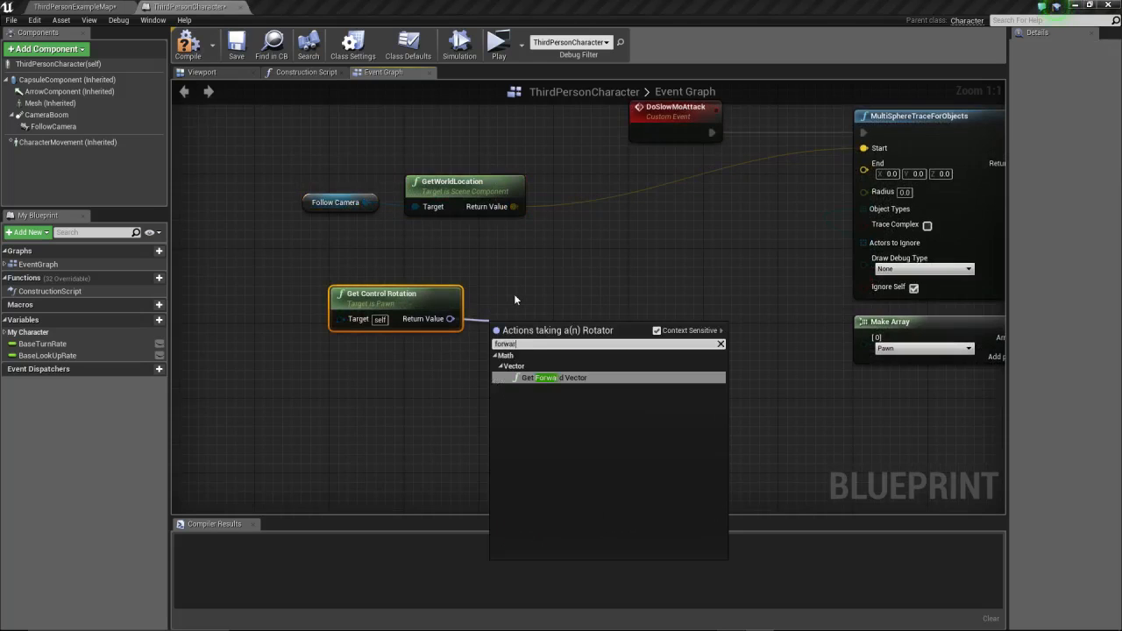
click(552, 378)
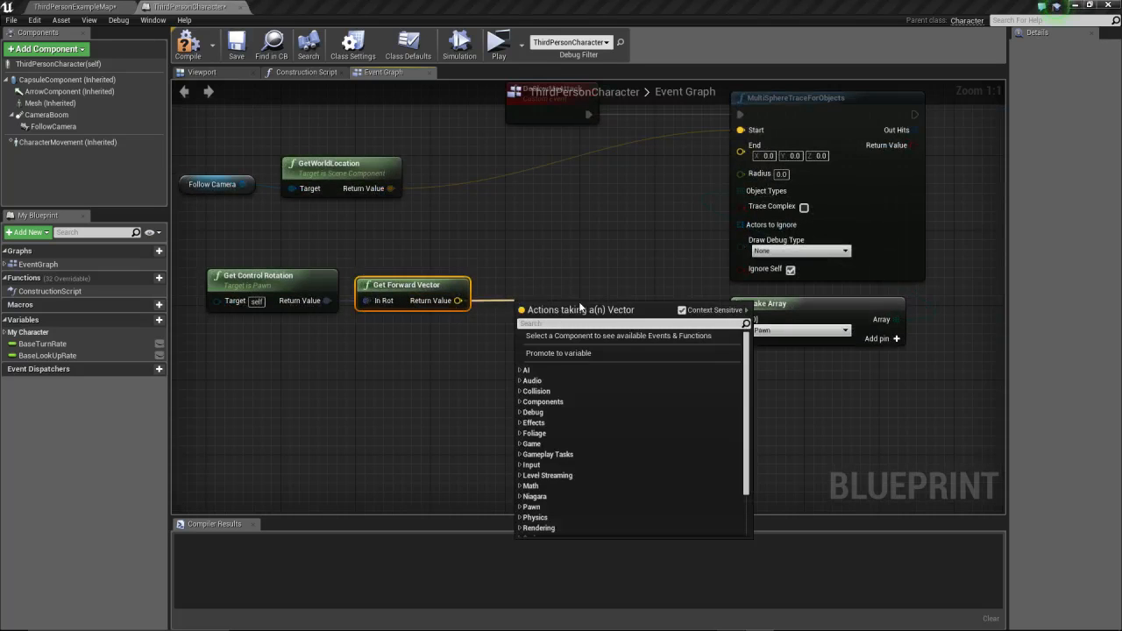
text(vector)
text(+)
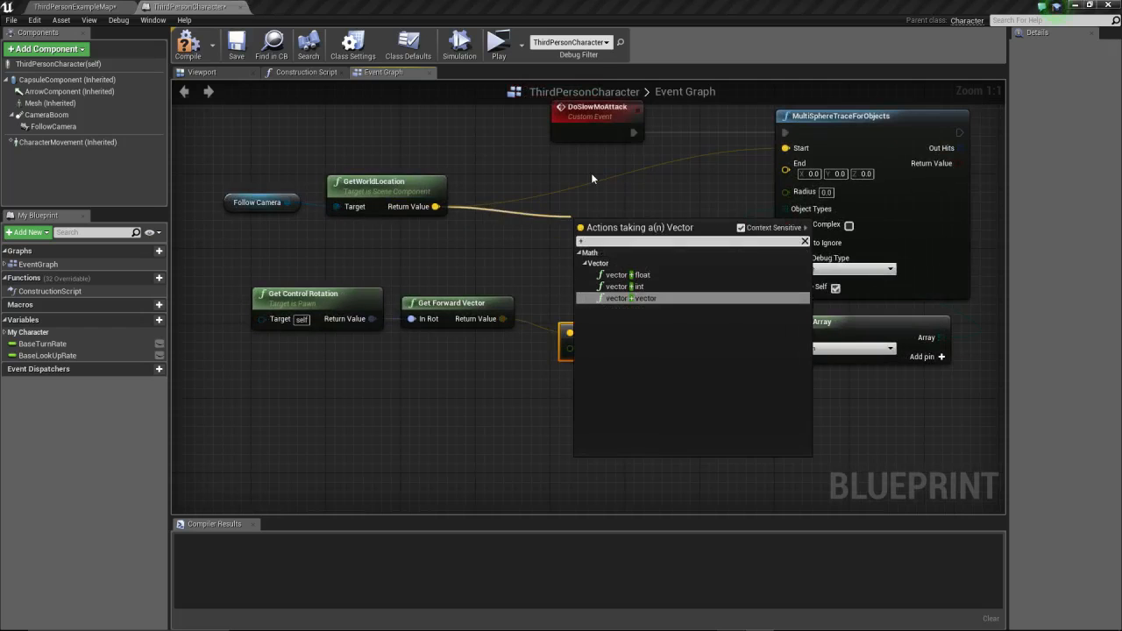
Scale the forward vector by 5000, add to camera location for End, with radius 500 and Persistent debug
click(631, 298)
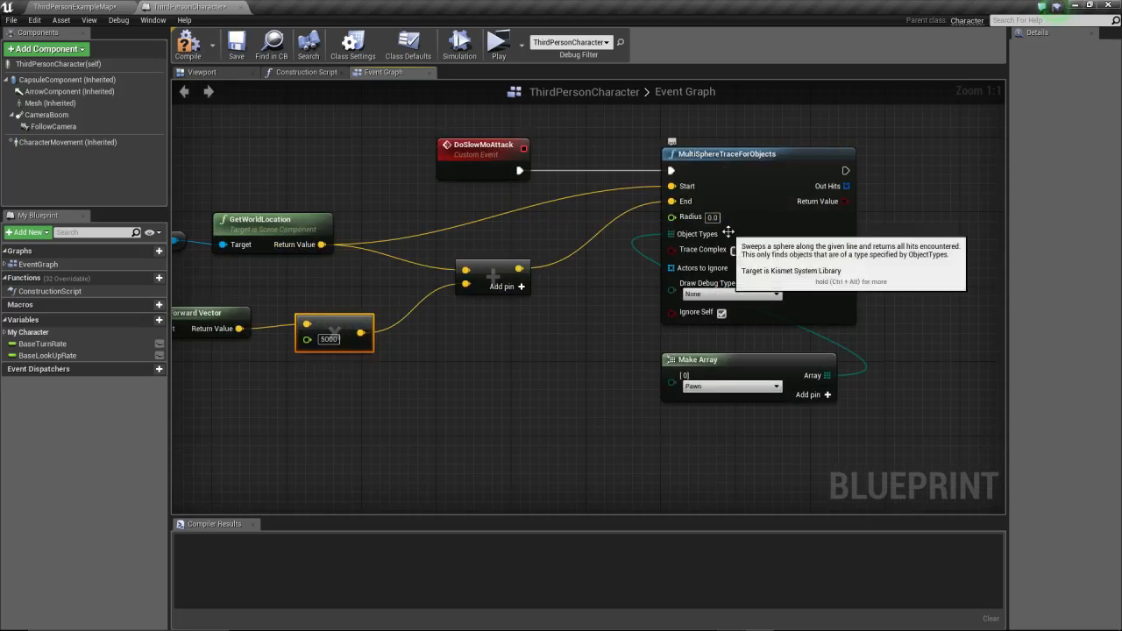
mouse_move(837, 202)
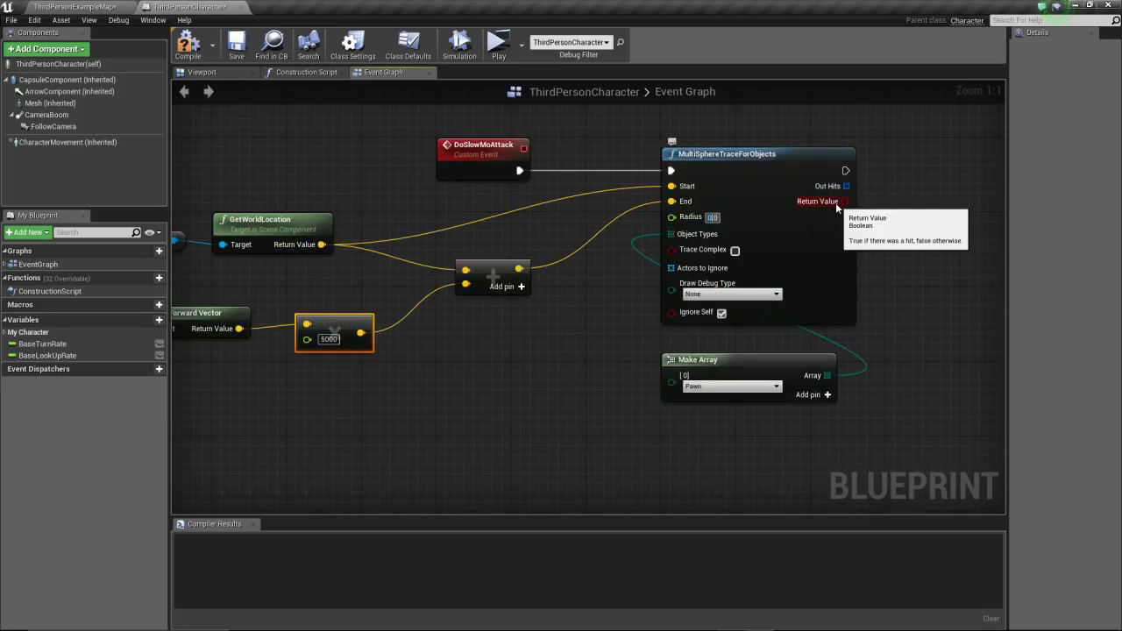
text(500)
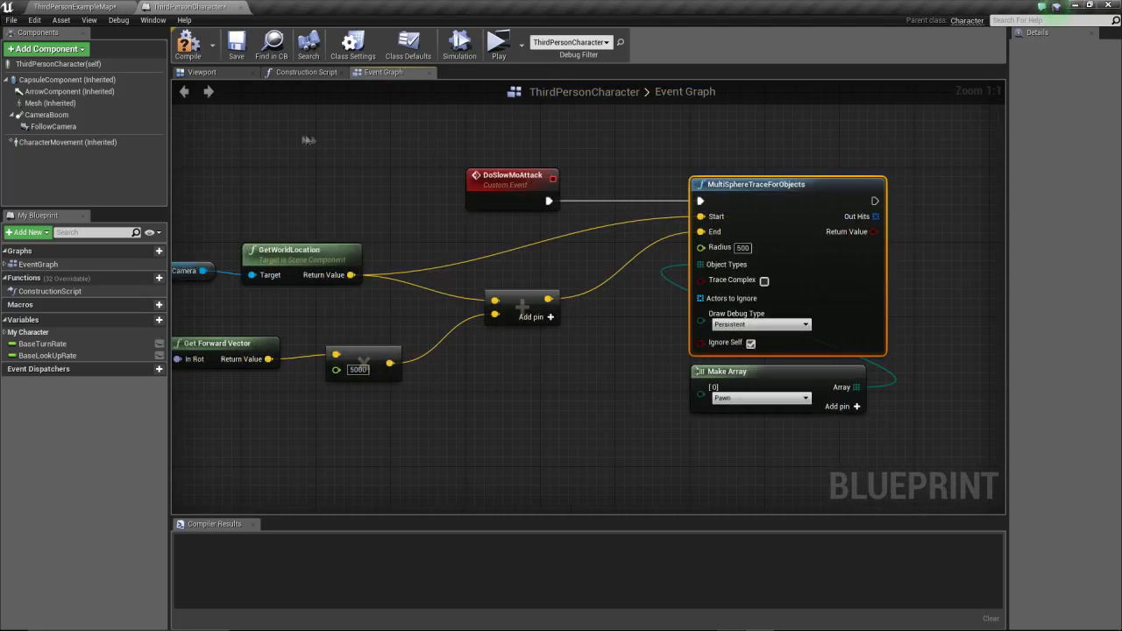
Tidy the graph, placing Get Control Rotation back beside Get Forward Vector
scroll(down, 3)
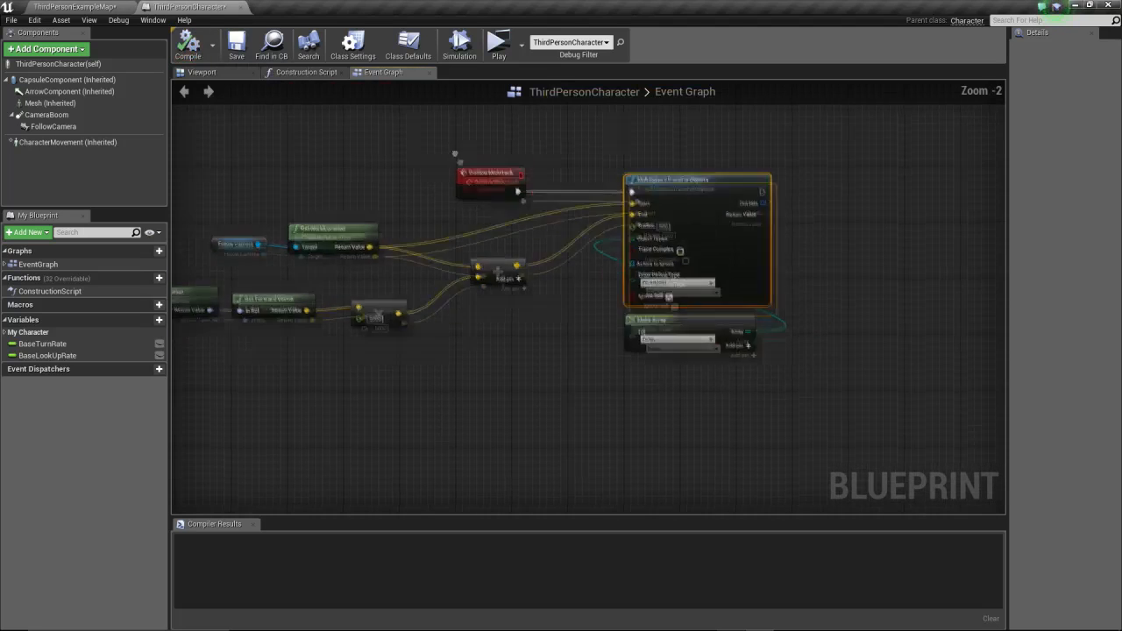
click(75, 7)
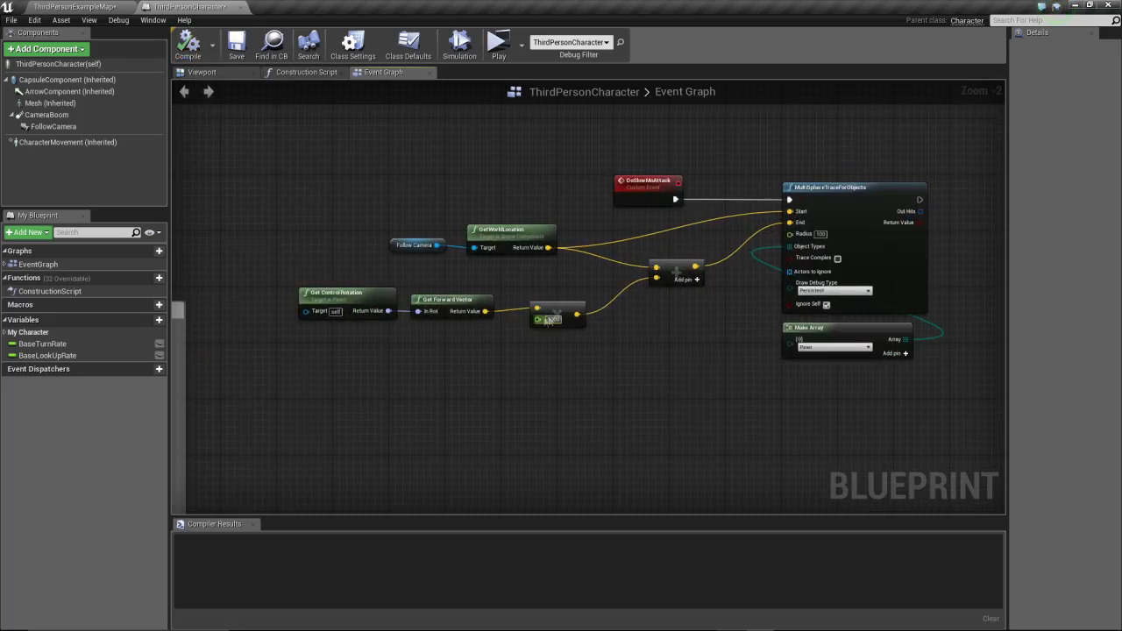
drag(347, 295, 495, 342)
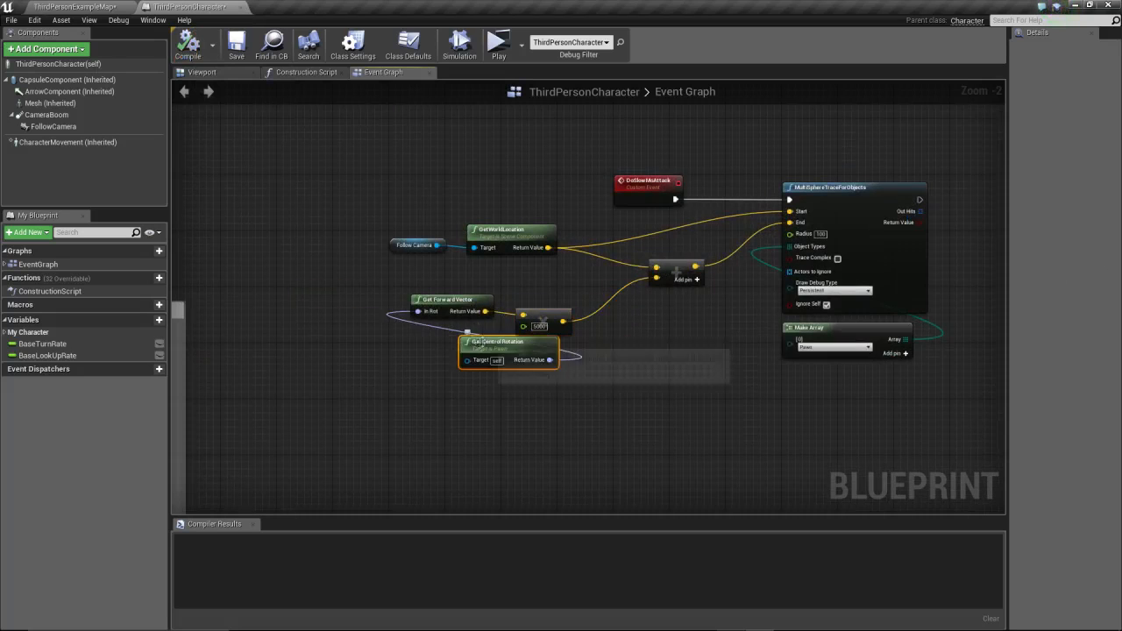
drag(509, 350, 355, 307)
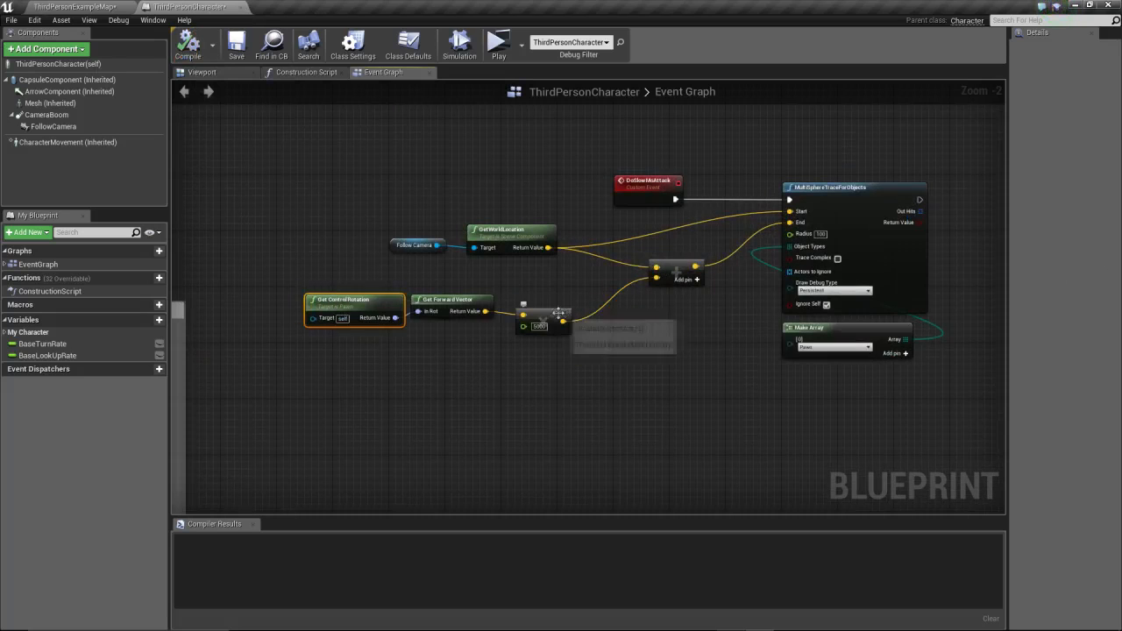
mouse_move(541, 317)
text(f)
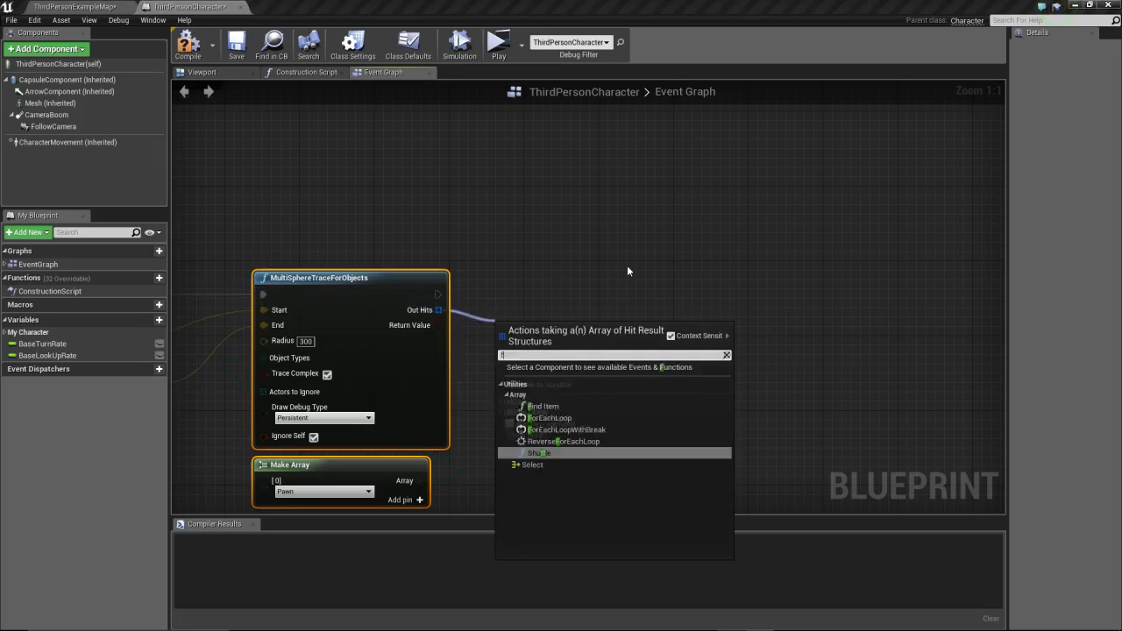
Feed the trace's Out Hits array into a new ForEachLoop node
click(550, 419)
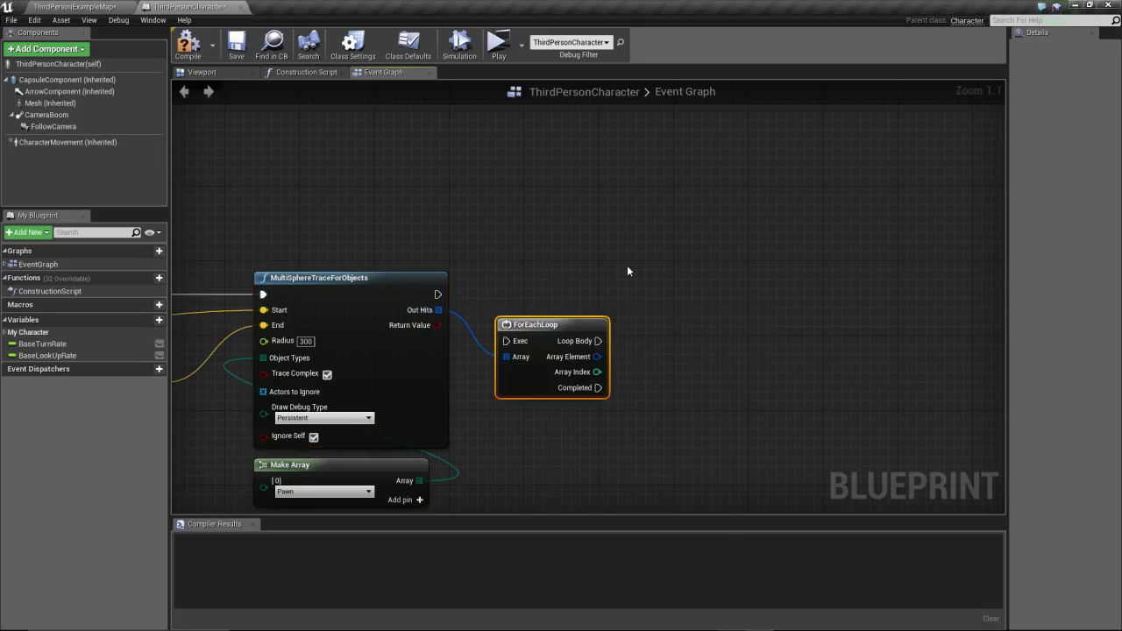